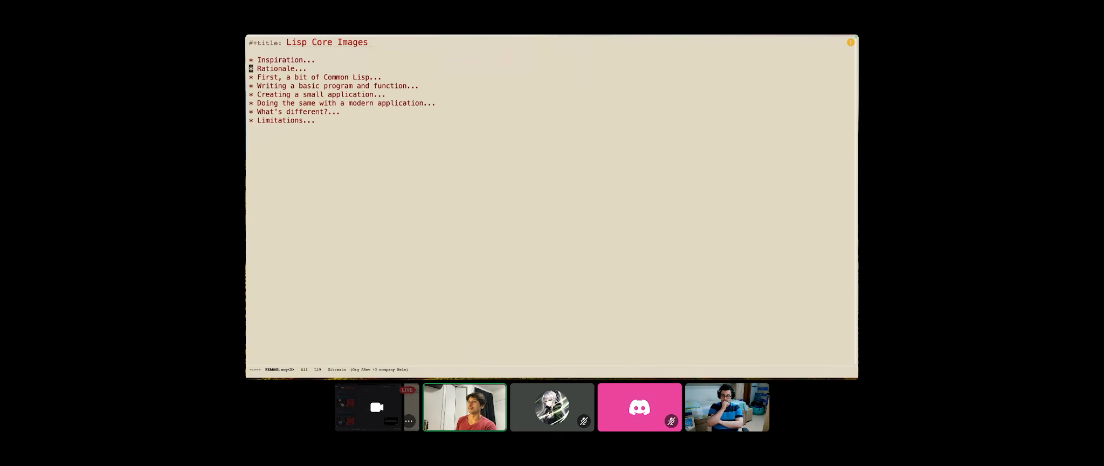
- Unfold the Rationale heading to show its debugging and save-lisp-and-die paragraphs
left_click(278, 68)
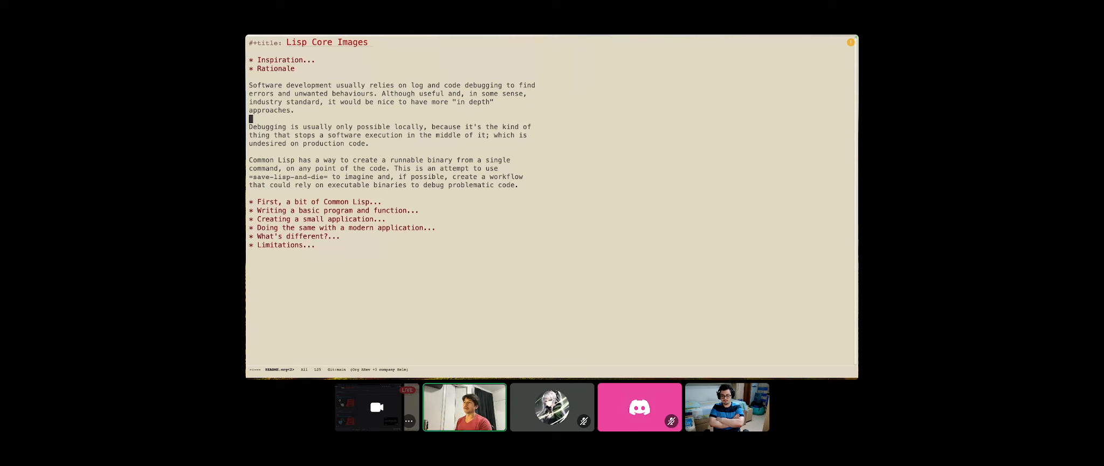
- Move down through the Rationale paragraphs on executable binaries for debugging
key("down")
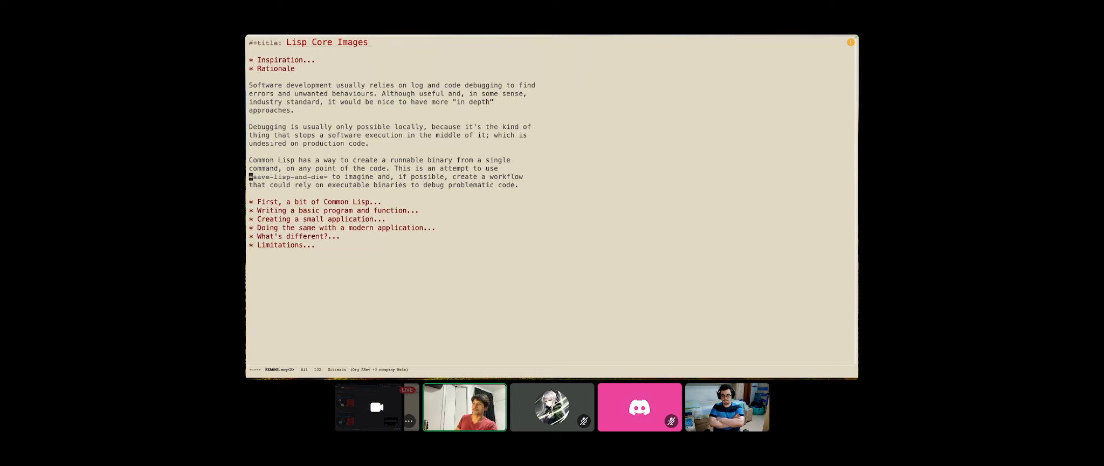
mouse_move(308, 177)
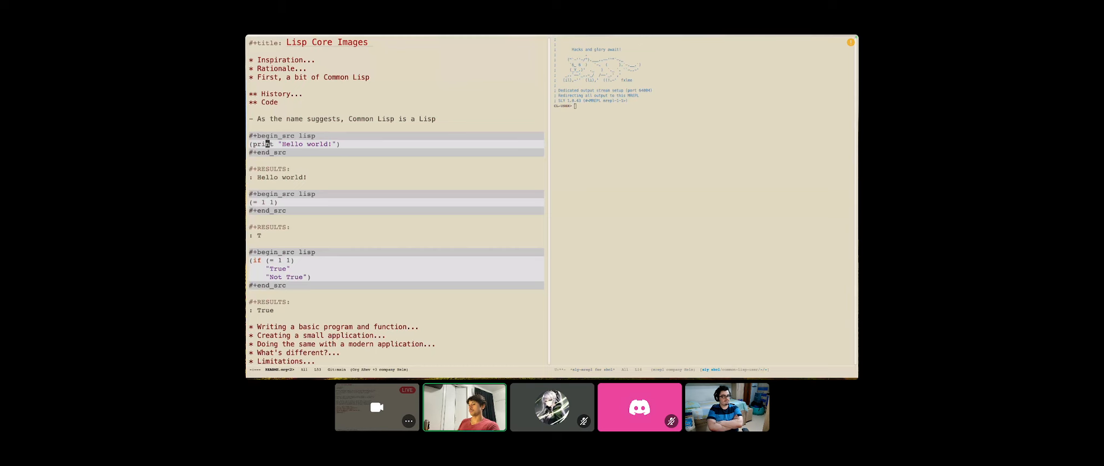
- Evaluate the slide's Lisp source block beside the SLY REPL
key("c-c c-c")
type("(divide-by-zero 1)")
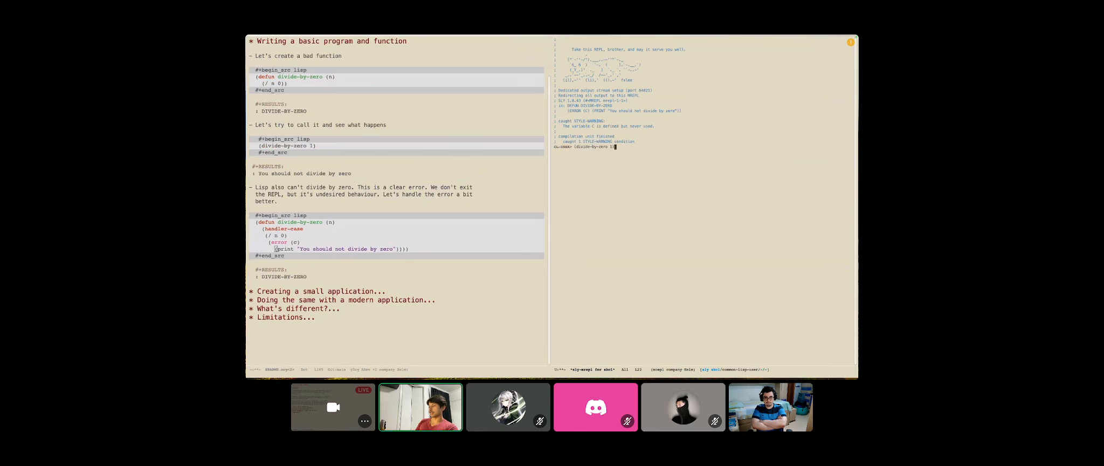
- Evaluate (divide-by-zero 1) in the REPL, printing 'You should not divide by zero'
key("Return")
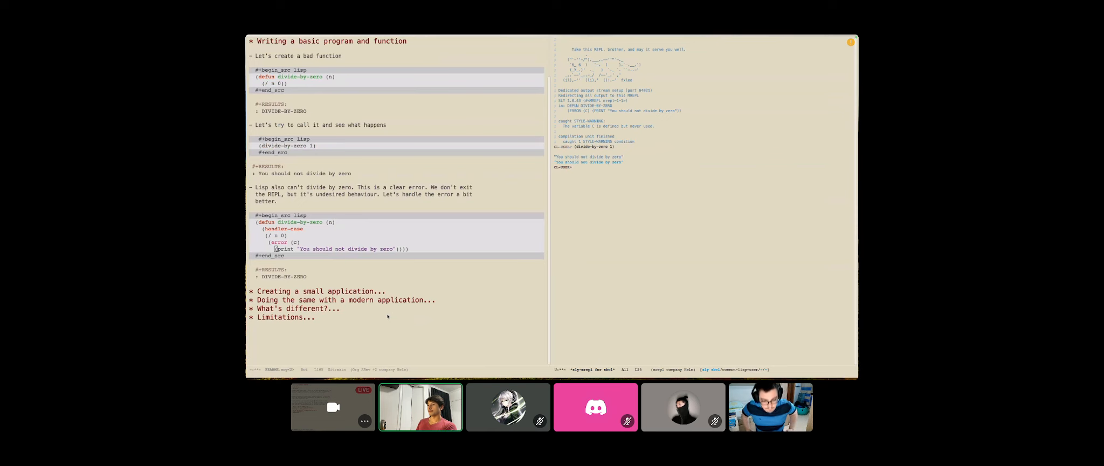
- Scroll down the slides to the 'Creating a small application' section
scroll("down", 3)
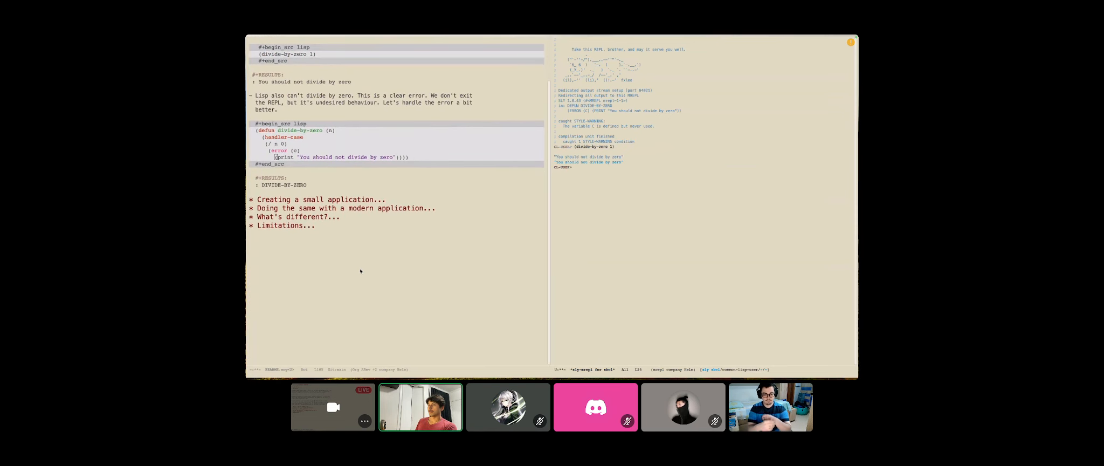
scroll("down", 3)
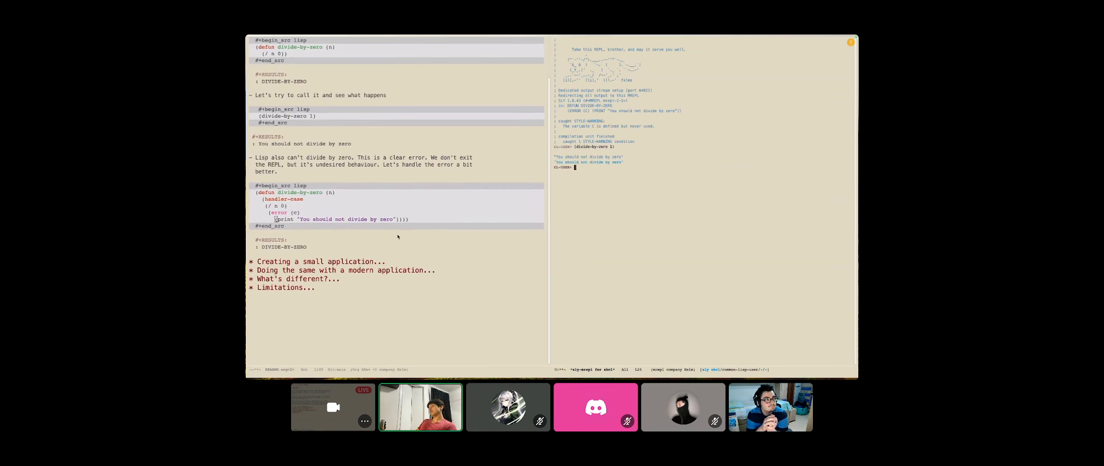
scroll("down", 3)
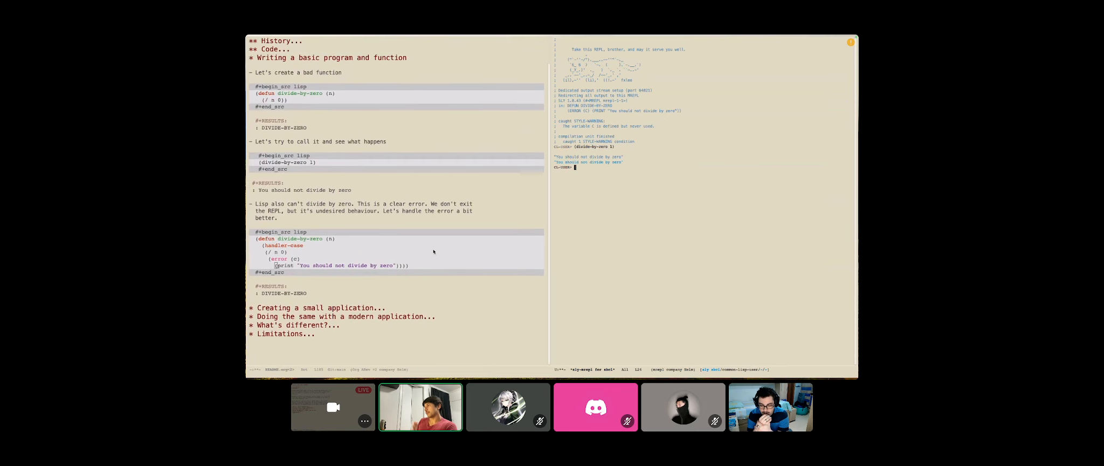
scroll("down", 3)
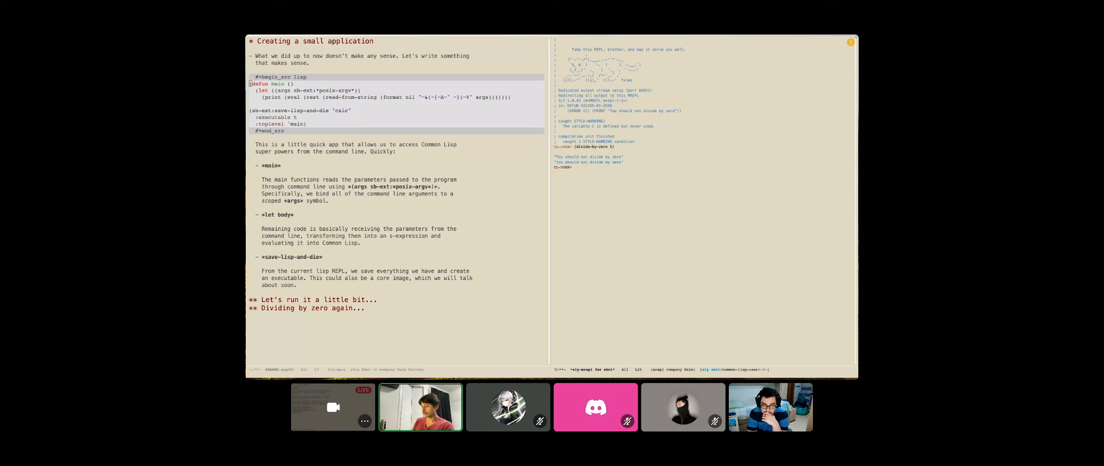
- Create a new file with a .lisp extension via C-x C-f
key("C-x C-f")
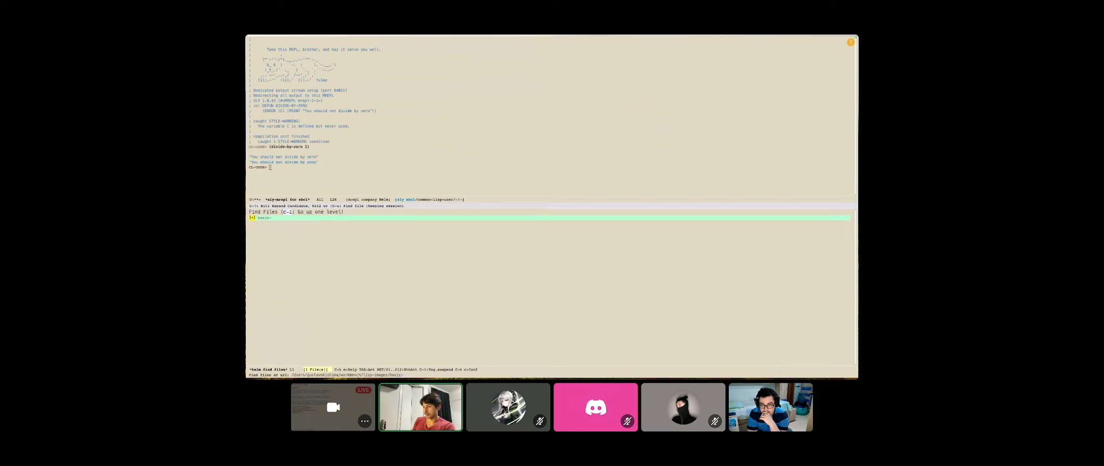
type(".lisp")
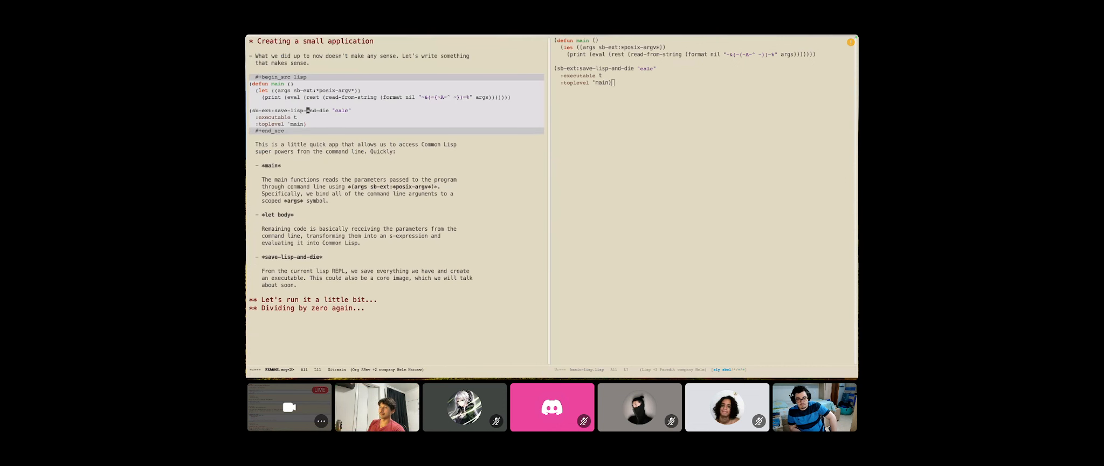
- Return to the slide's main function and save-lisp-and-die code
left_click(294, 117)
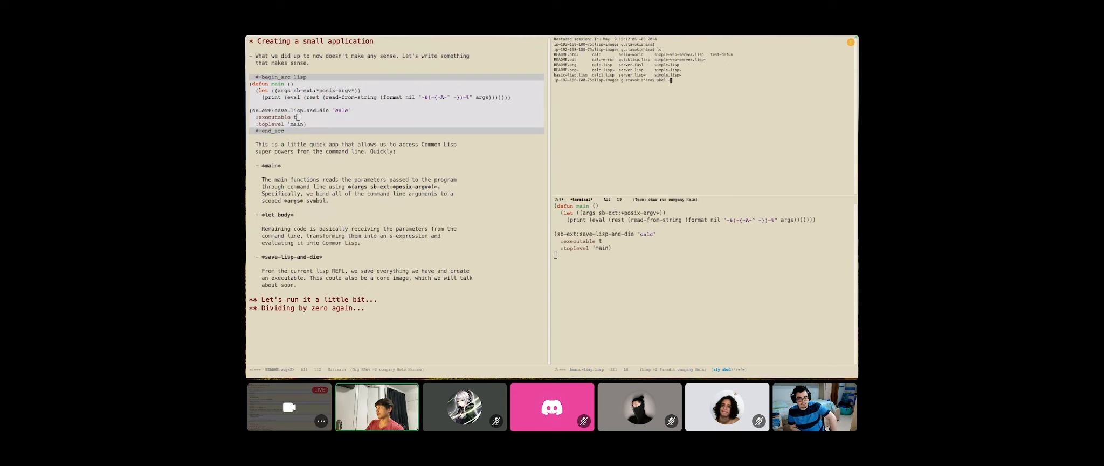
- Type 'sbcl --load basic-lisp.lisp' at the shell prompt
type("--load")
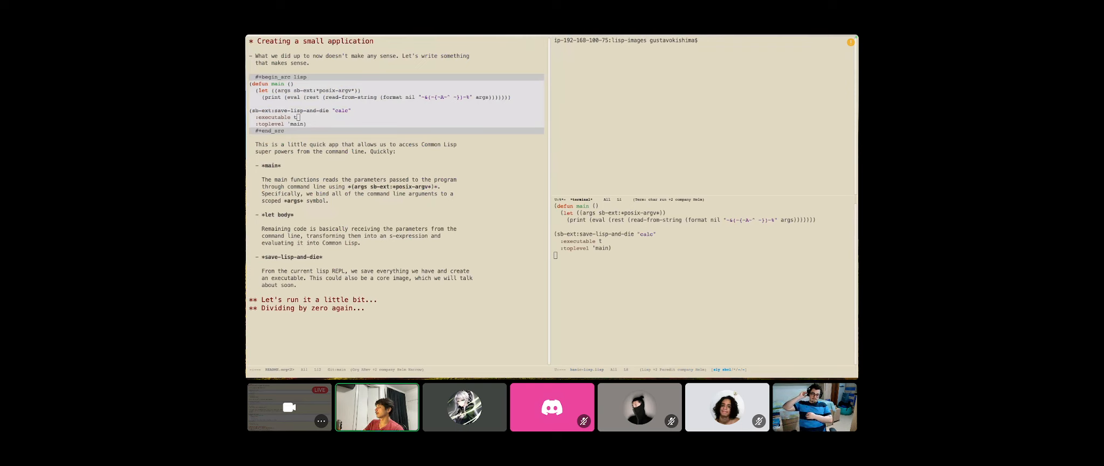
type("sbcl")
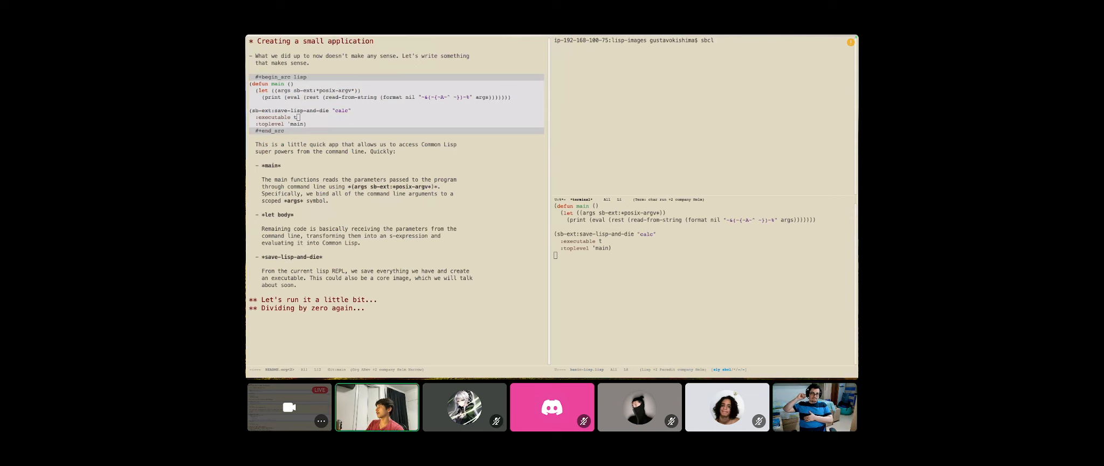
type("--load")
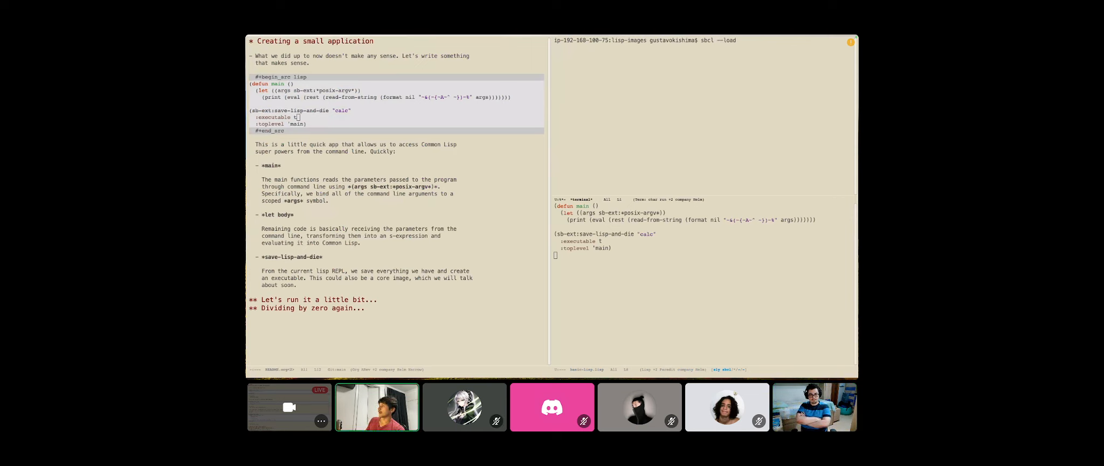
type("basic")
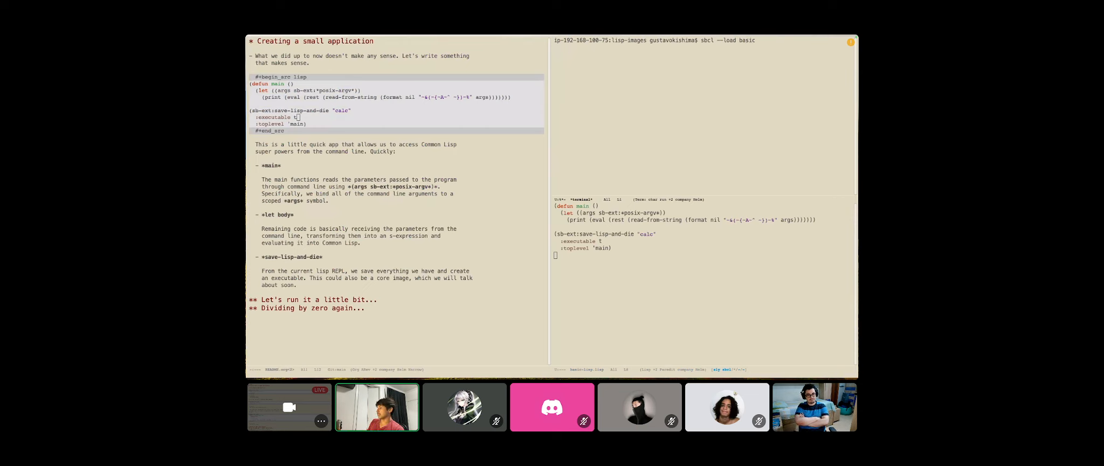
type("-lisp.lisp")
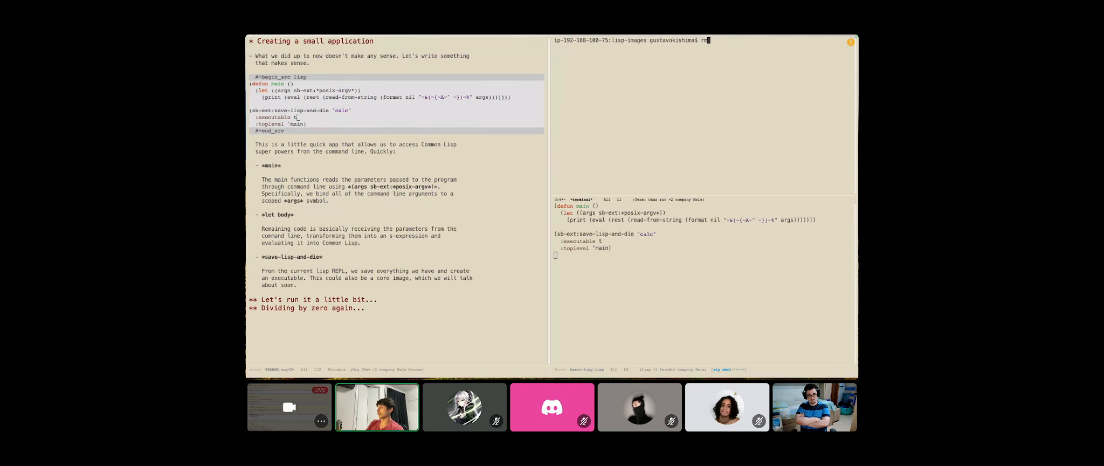
- Remove the old calc executable and type 'sbcl --load basic-lisp' to rebuild it
type("calc")
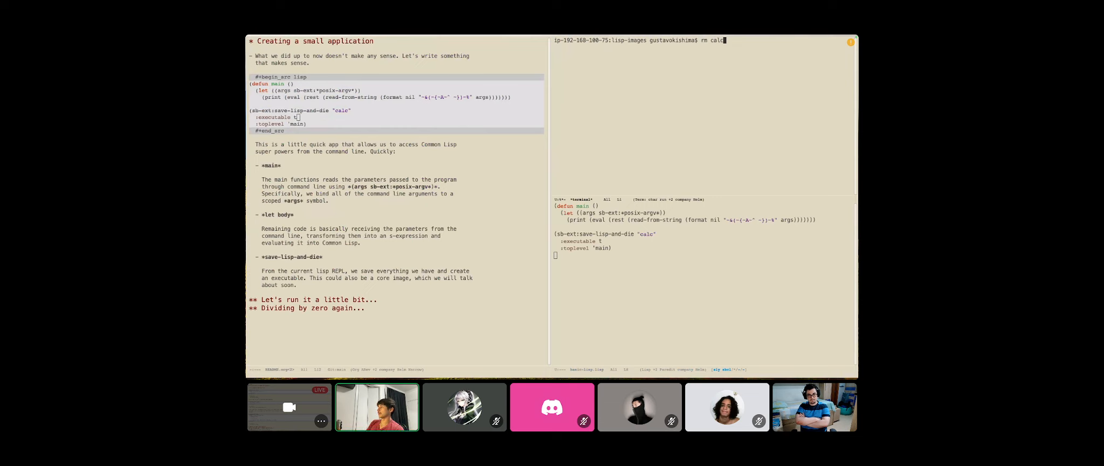
type("sbcl -")
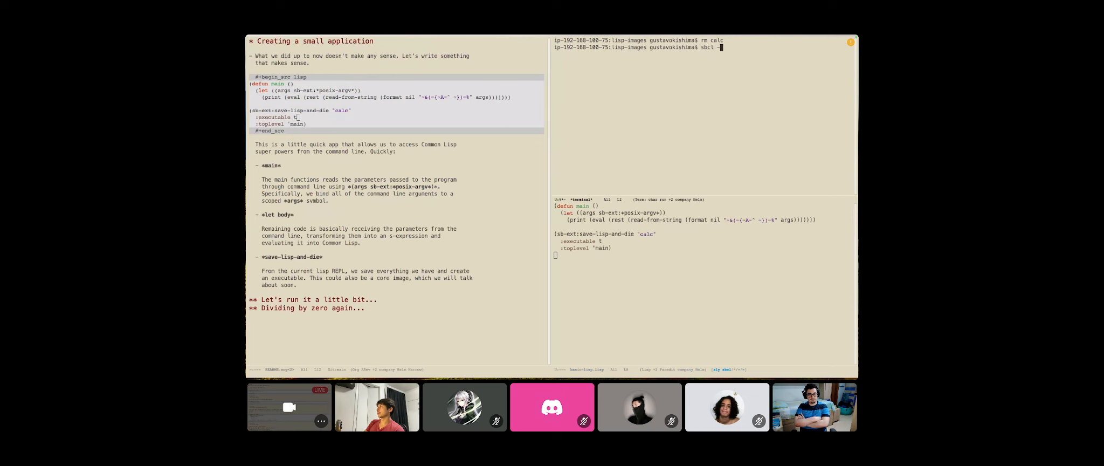
type("-load")
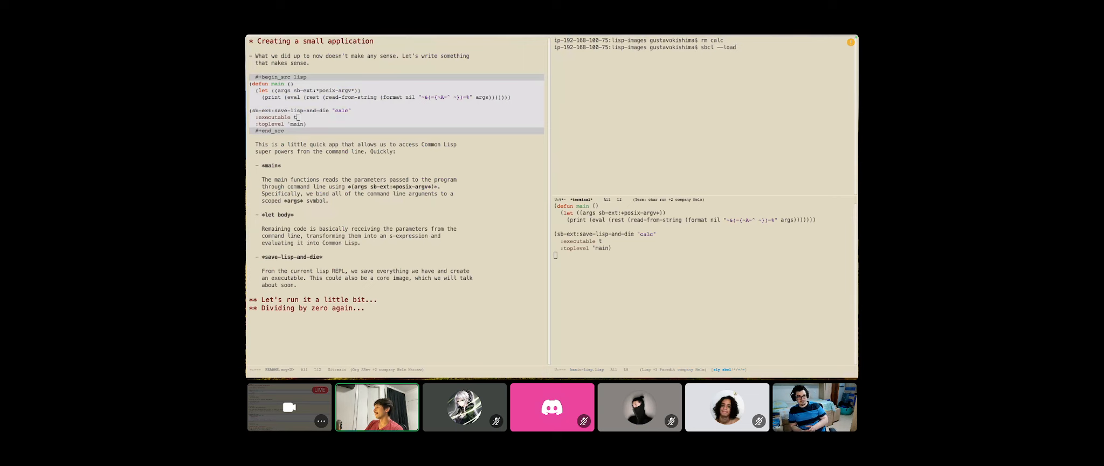
type("basic-lisp")
type("./calc + 1 1")
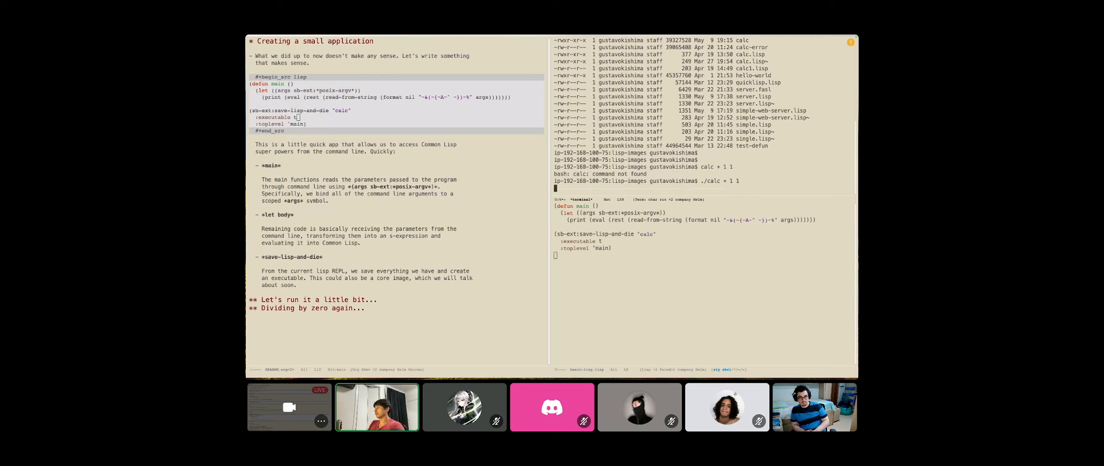
- Run calc to add 1 and 1, then run the division / 4 2
key("Return")
type("./")
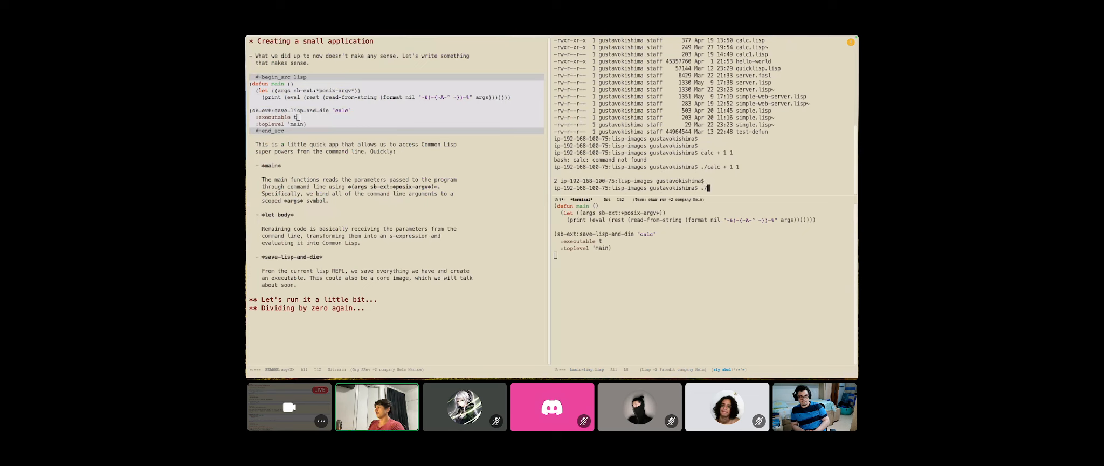
type("calc")
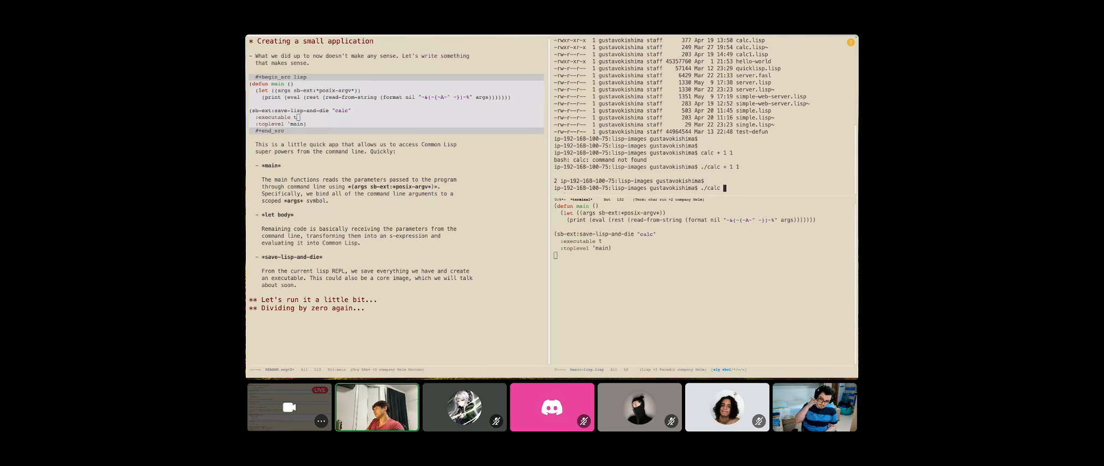
type("+")
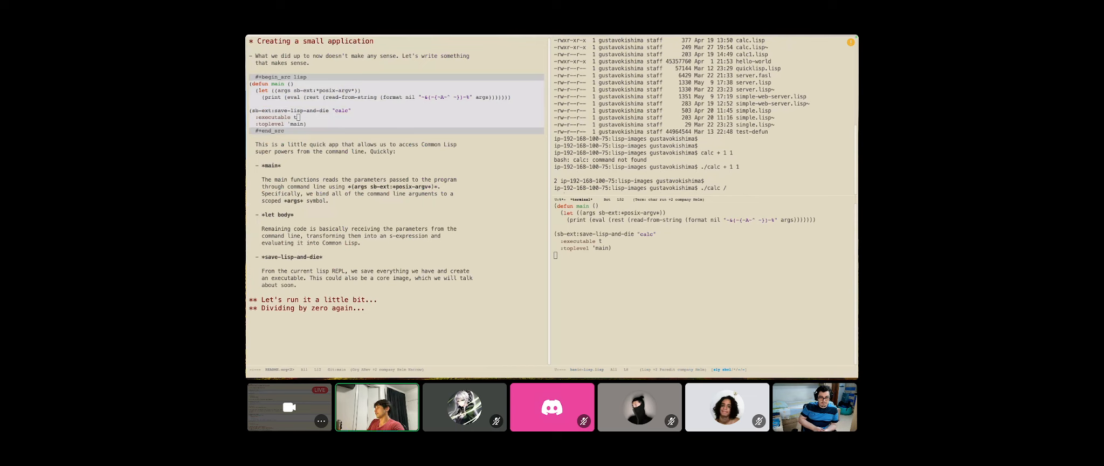
type("2")
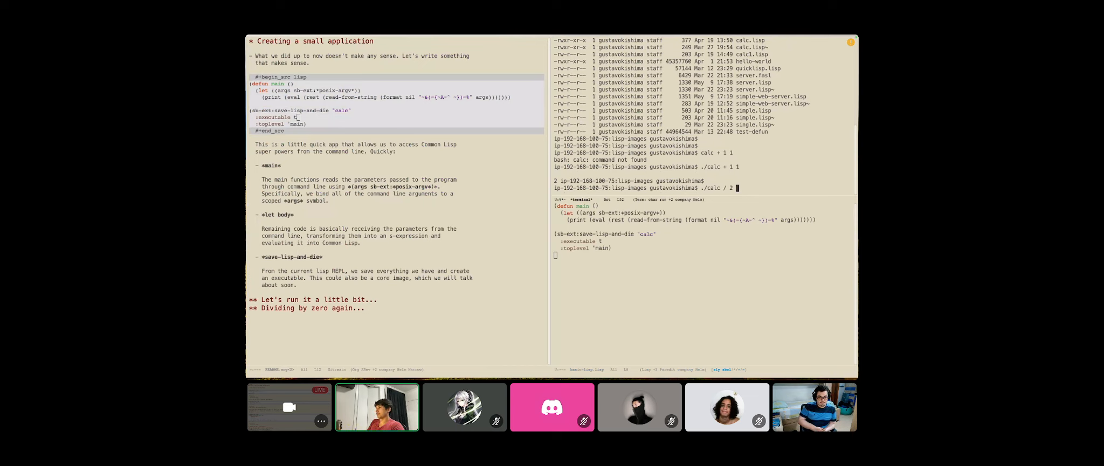
key("Return")
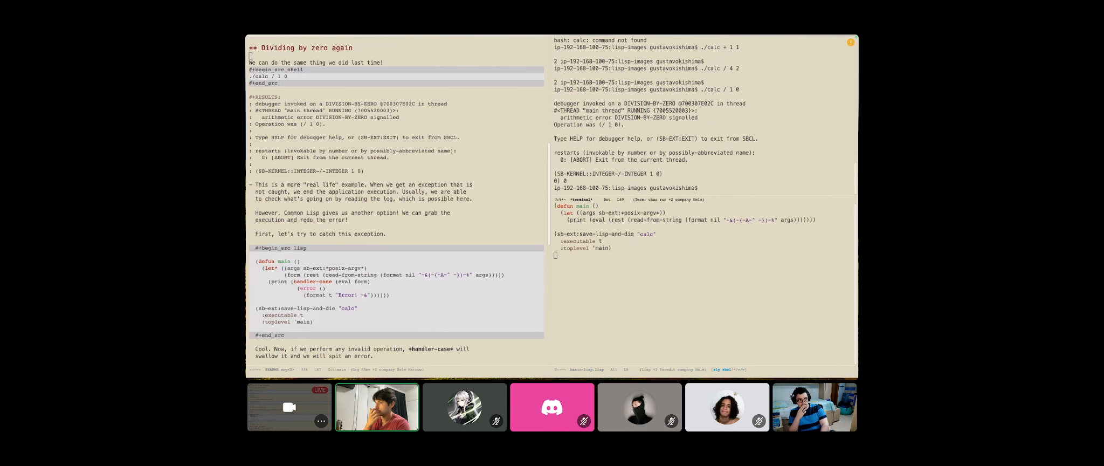
- Scroll the slides to the handler-case version of main that prints "Error!"
scroll("down", 3)
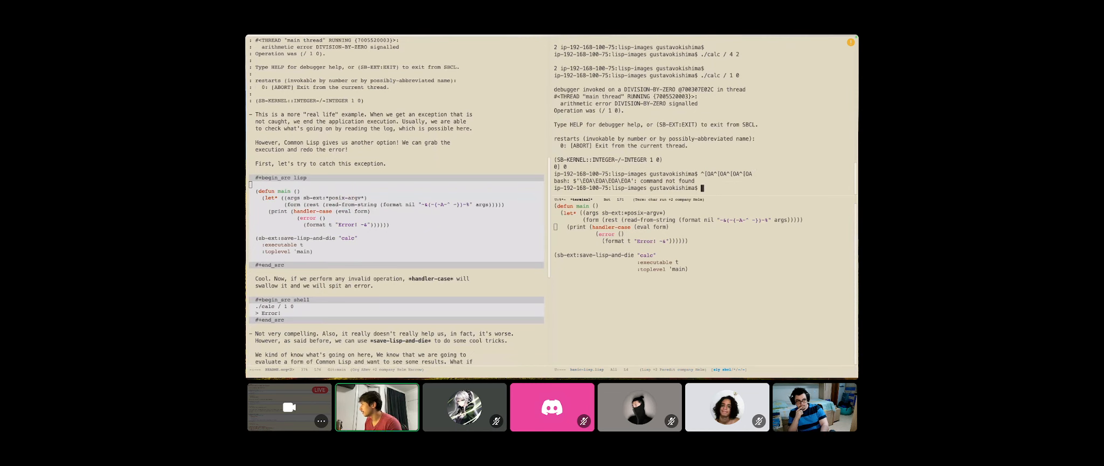
- Rebuild calc with sbcl --load basic-lisp.lisp, then run ./calc / 1 0 to get "Error!"
type("sbcl")
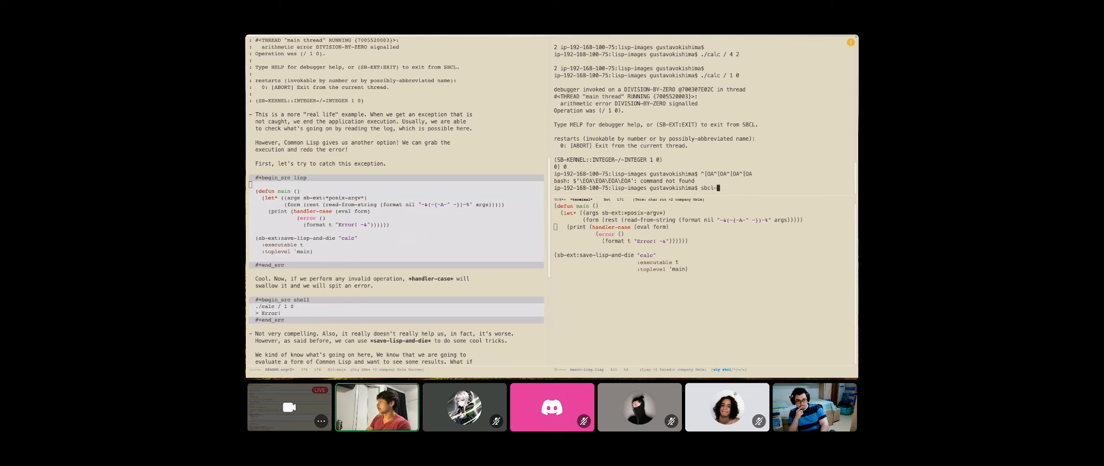
type("--load basic-lisp.lisp")
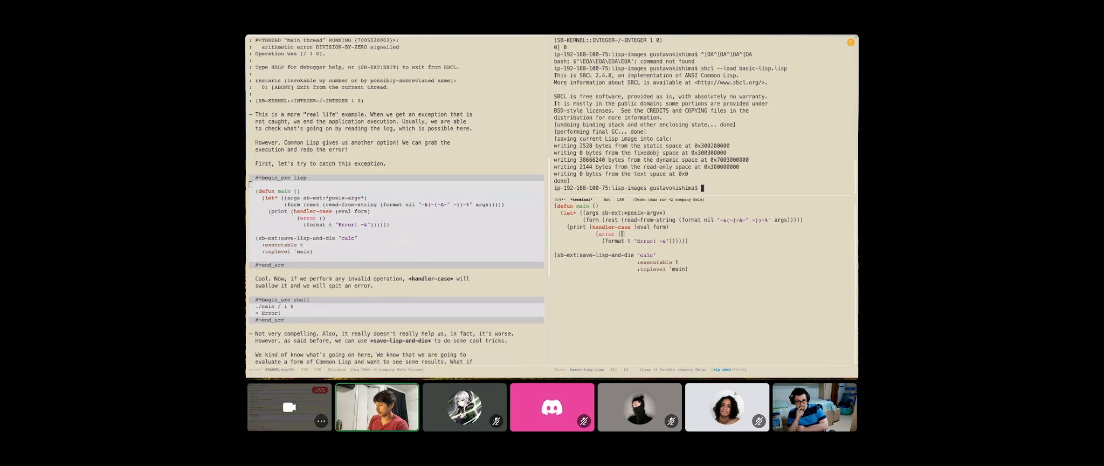
type("./calc /")
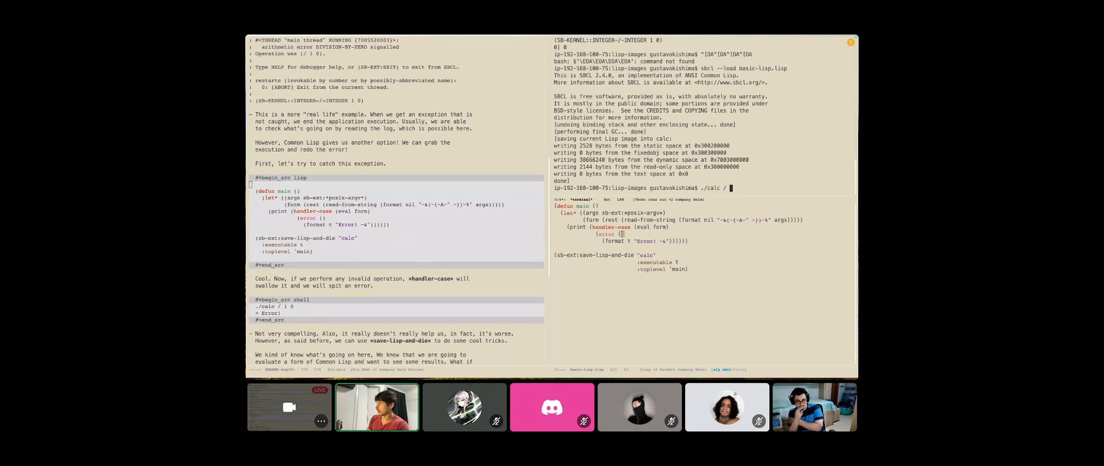
key("Return")
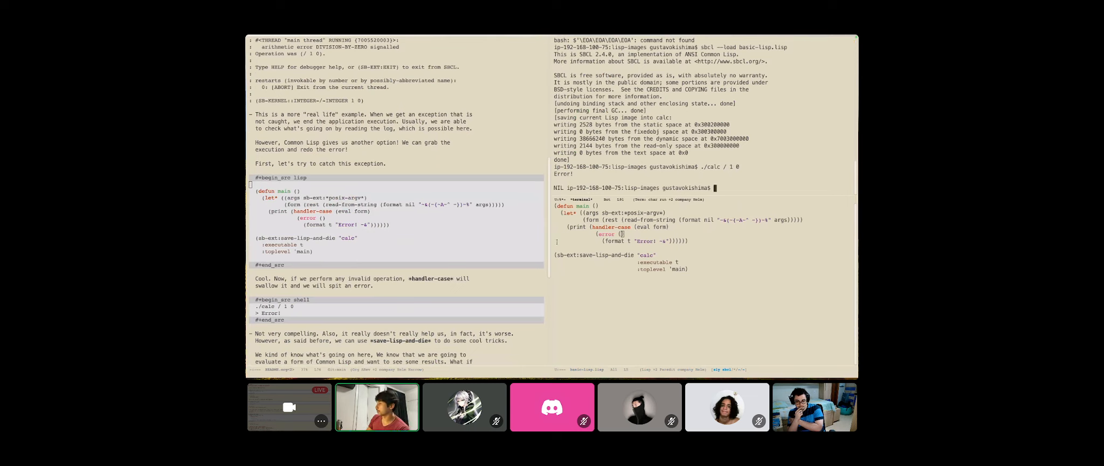
- Scroll to the *ERRORS* calc-error example and rebuild with sbcl --load basic-lisp.lisp
scroll("down", 3)
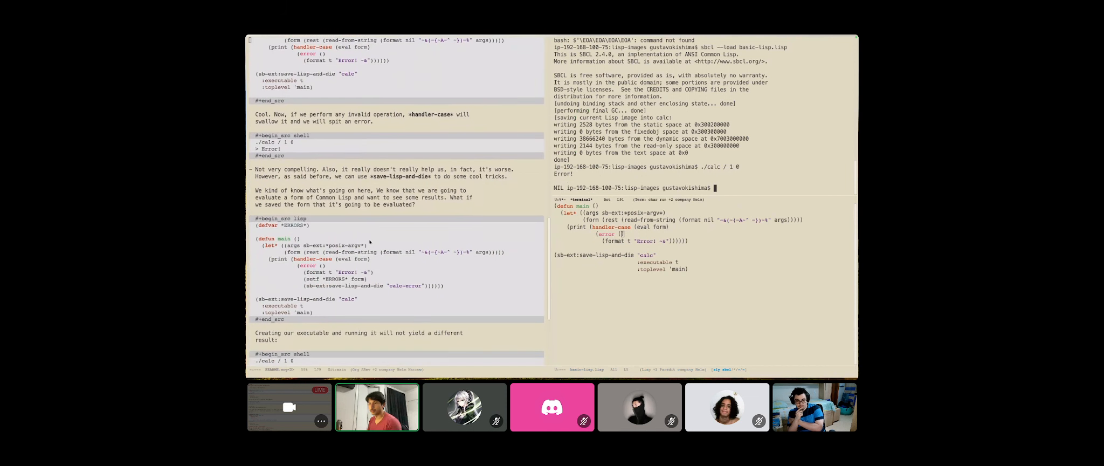
scroll("down", 3)
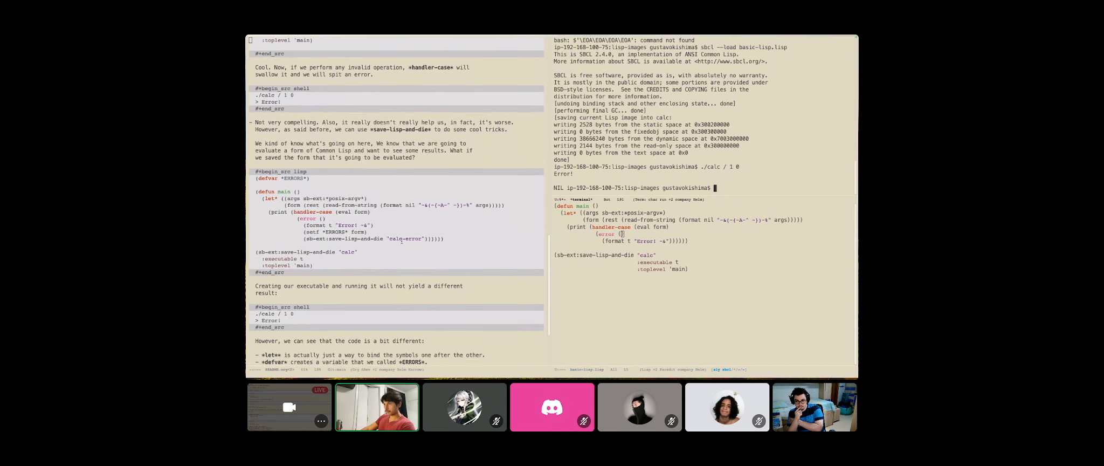
scroll("down", 3)
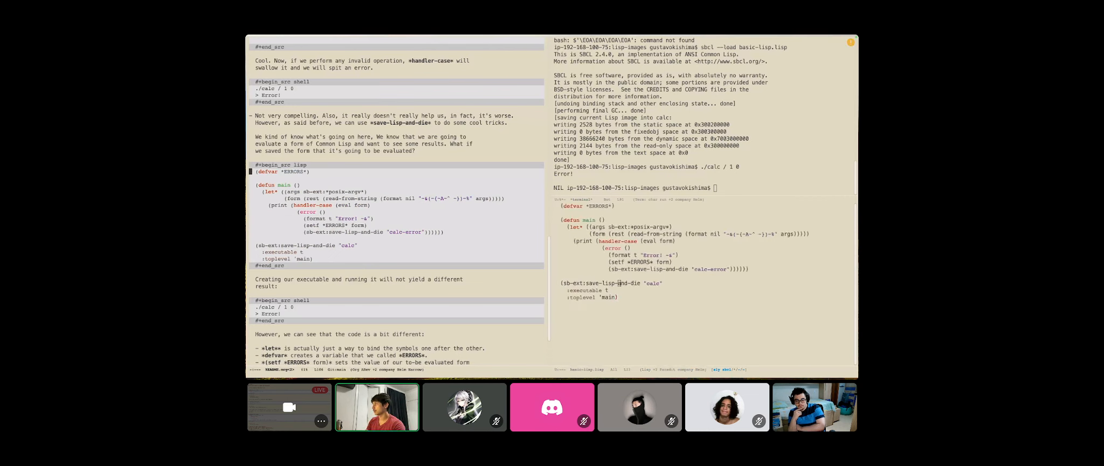
type("sbcl --loas")
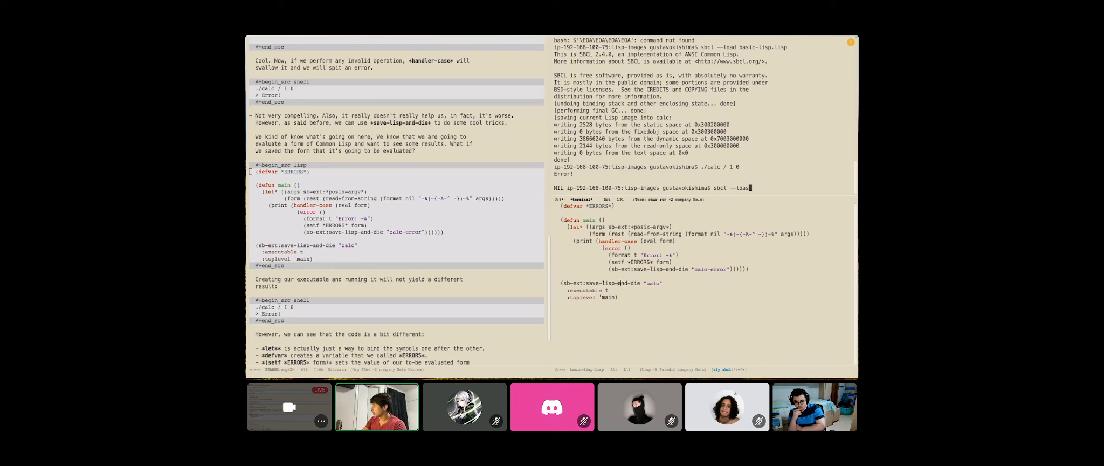
type("basic-lisp.lisp")
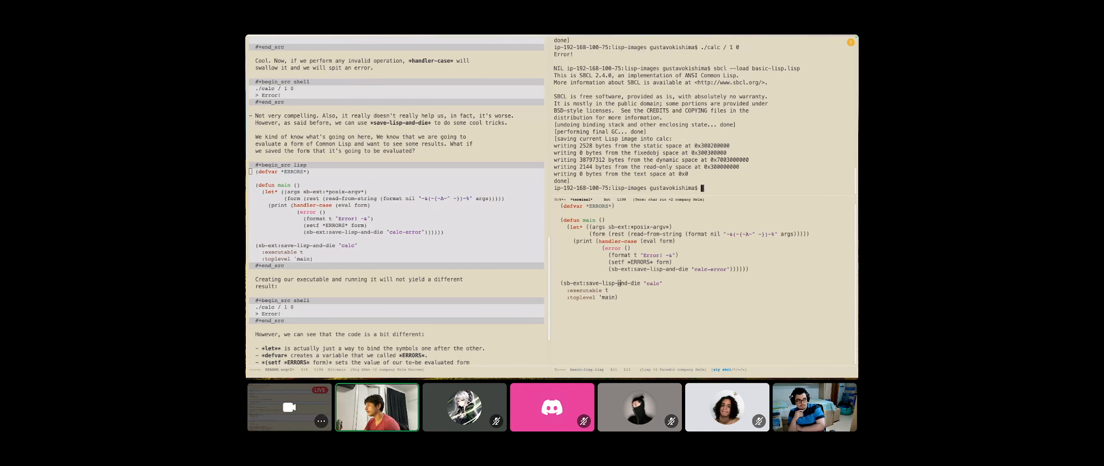
- Run ./calc / 1 0, then ls -la to show the new calc-error image
type("./calc / 1 0")
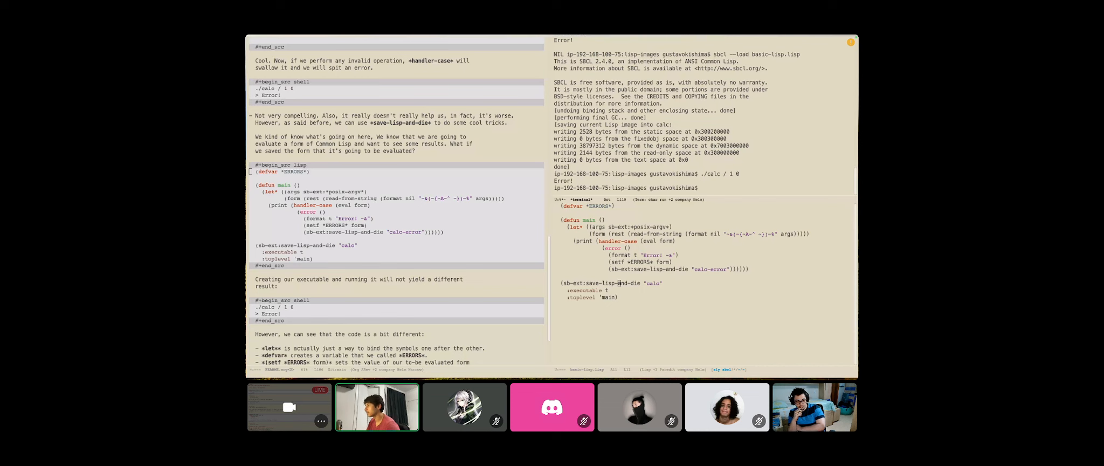
type("ls -la")
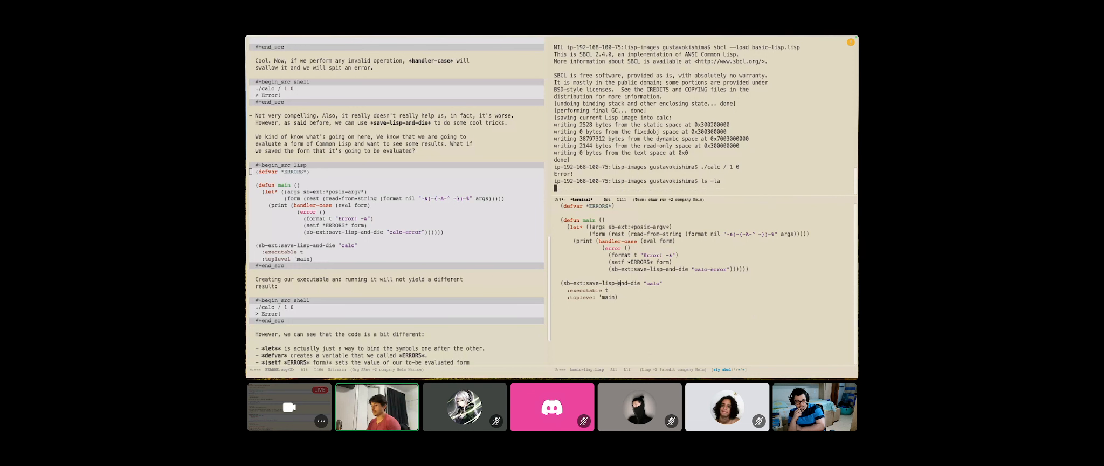
key("Return")
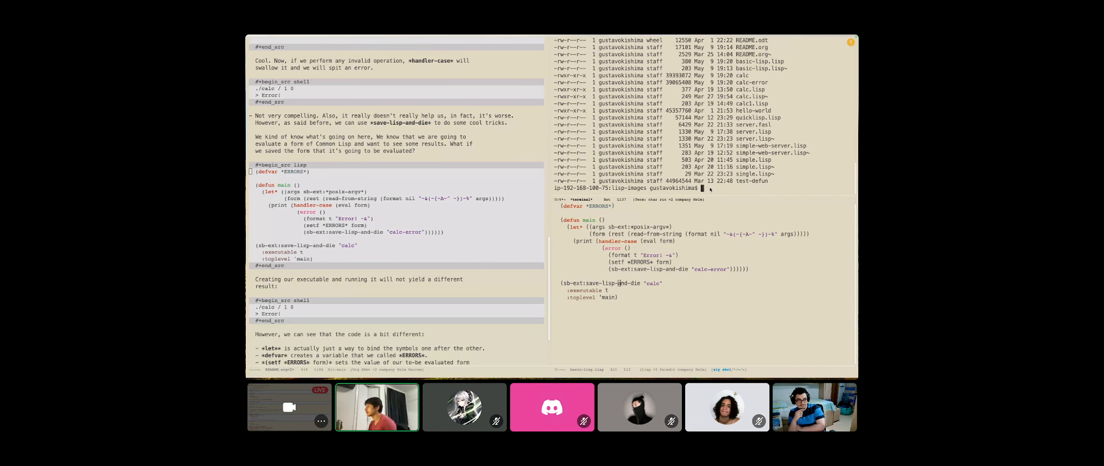
type("sbcl --core")
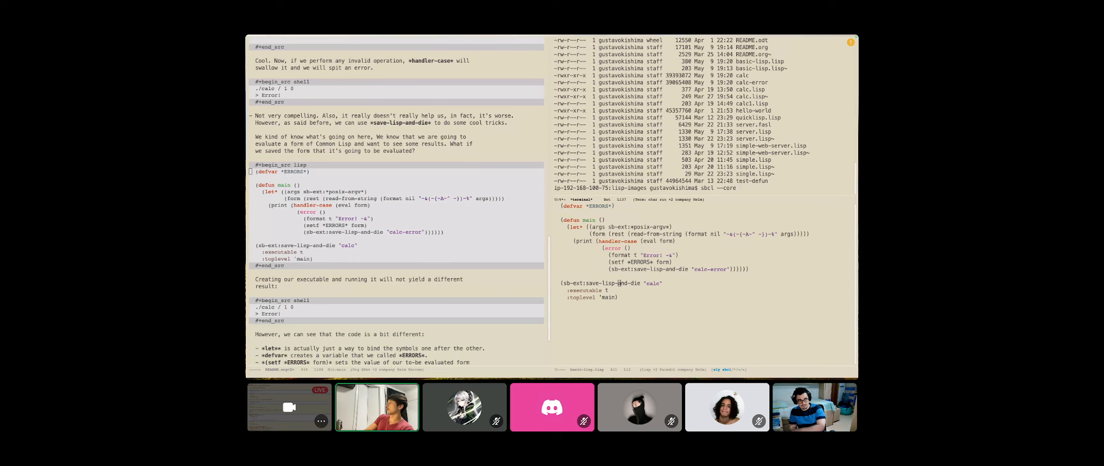
- Start sbcl --core calc-error, evaluate (+ 1 1), and inspect *ERRORS* holding (/ 1 0)
type("calc-error")
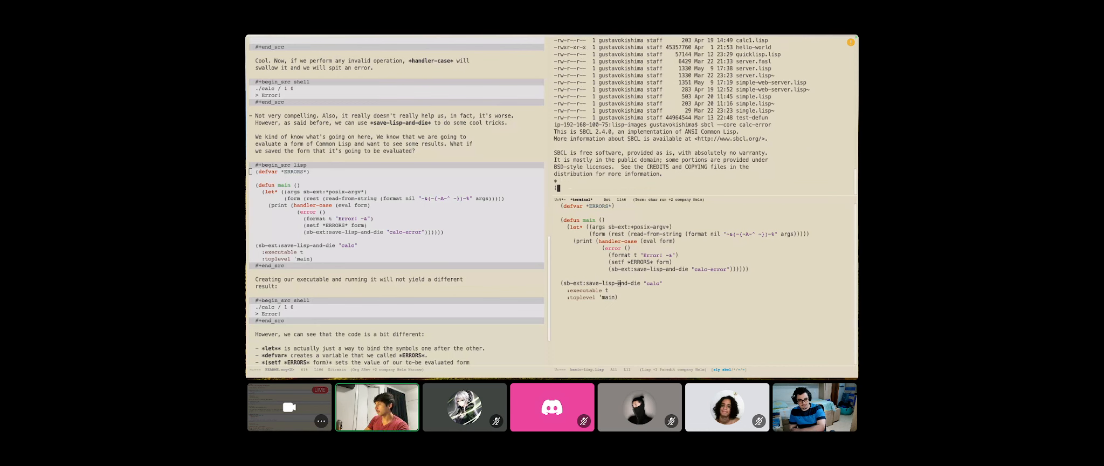
type("(+ 1 1")
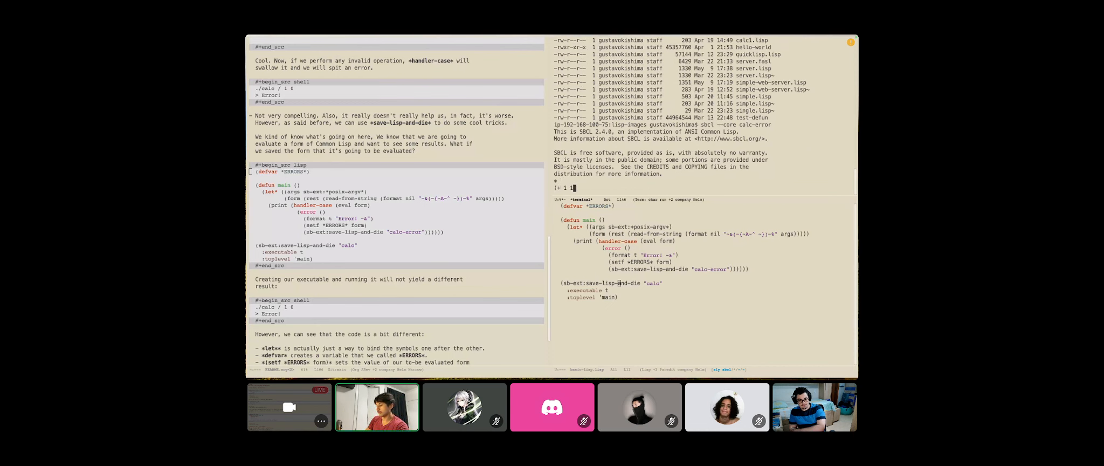
key("Return")
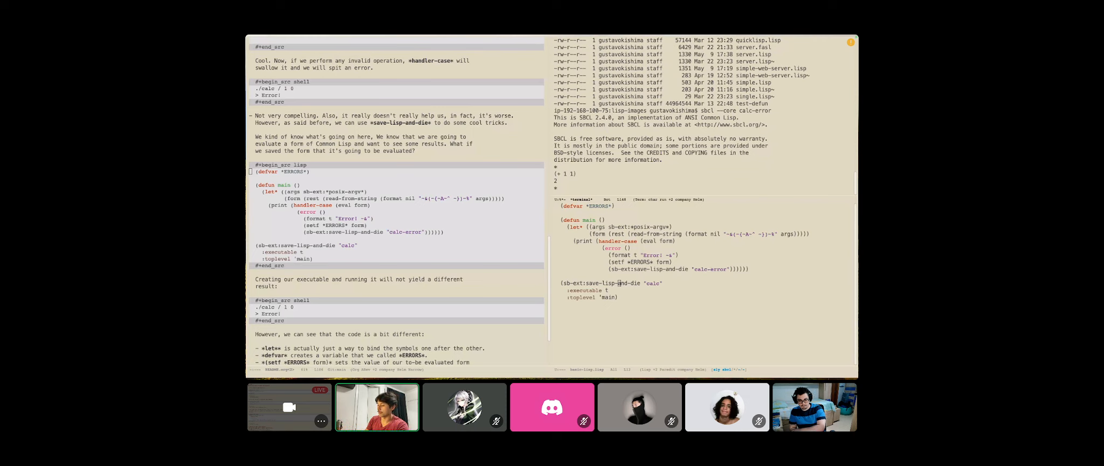
type("*ERRORS*")
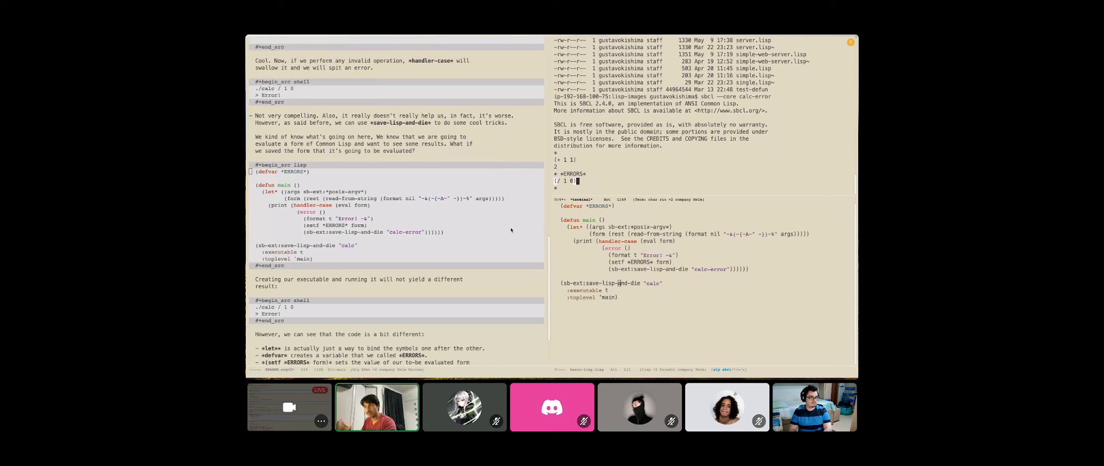
scroll("down", 3)
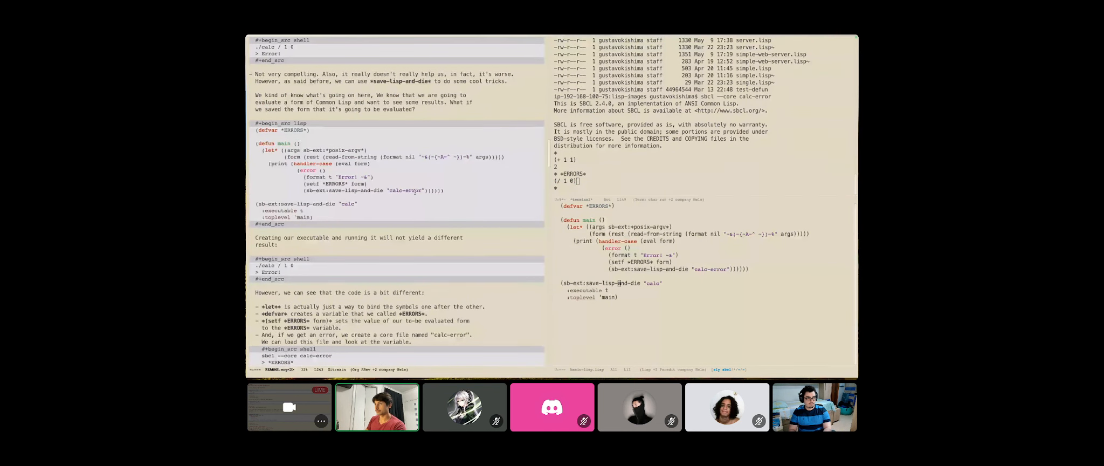
- Scroll the slides to 'Doing the same with a modern application' with Hunchentoot code
scroll("down", 3)
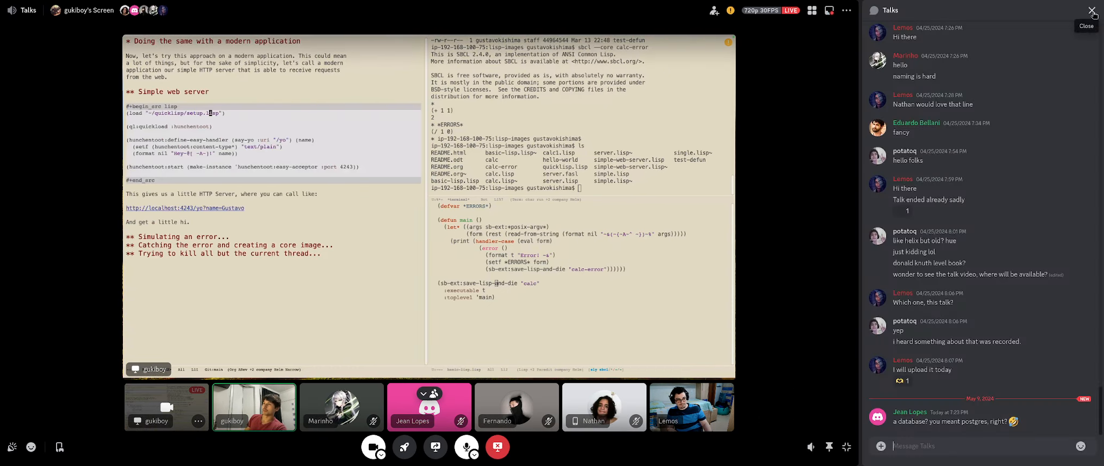
left_click(1093, 11)
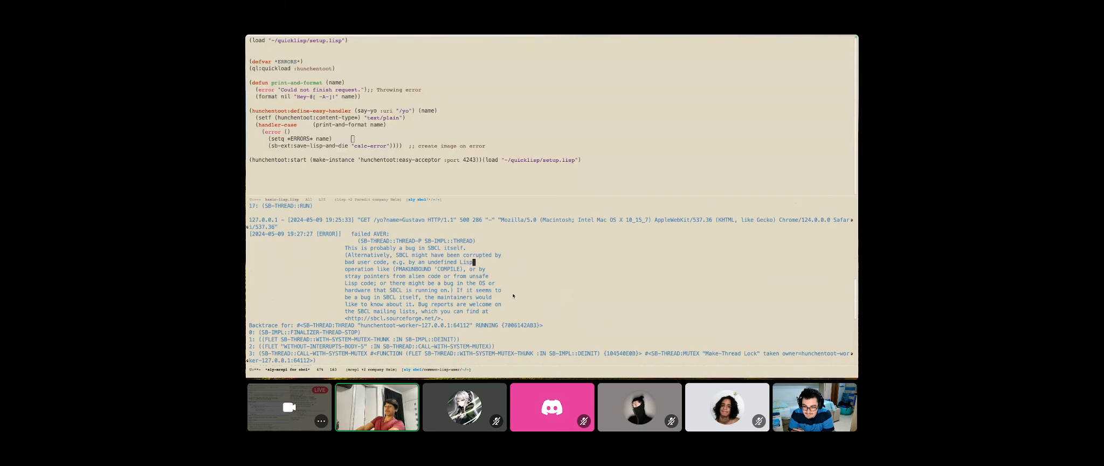
- Scroll to the localhost:4243/yo error slide and the backtrace reaching save-lisp-and-die
scroll("down", 3)
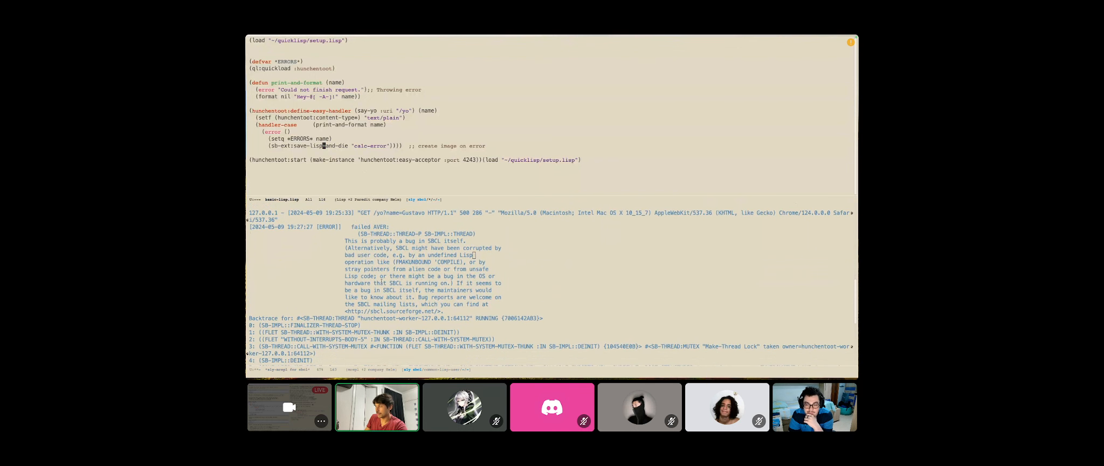
scroll("down", 3)
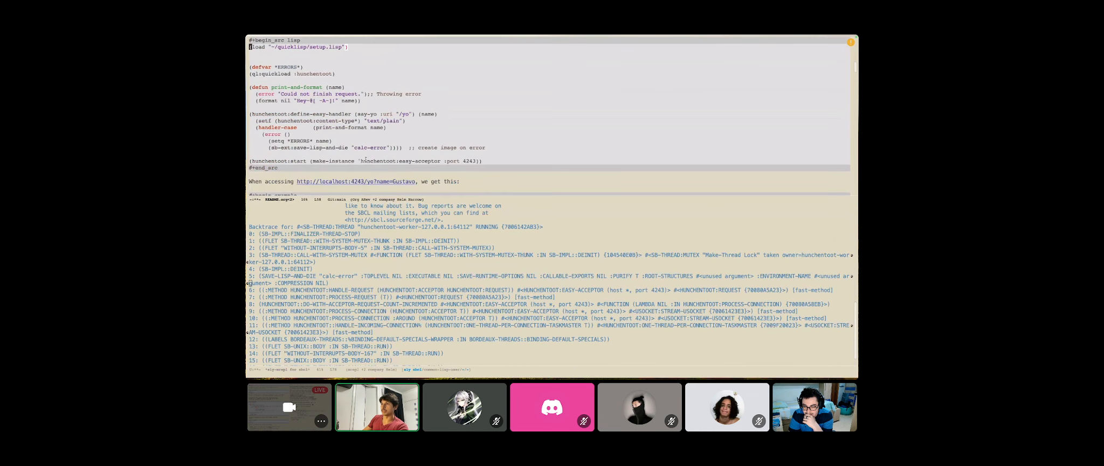
- Scroll the basic-lisp.lisp Hunchentoot /yo handler code into view on its own
scroll("down", 3)
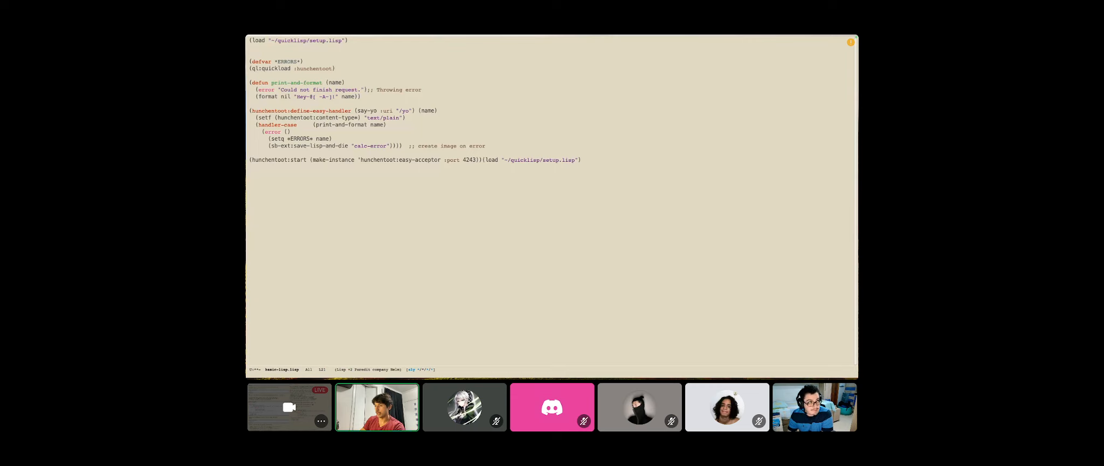
- Type an ASCII diagram: main -> server, branching +-----> worker (save-lisp-and-die)
type("main-")
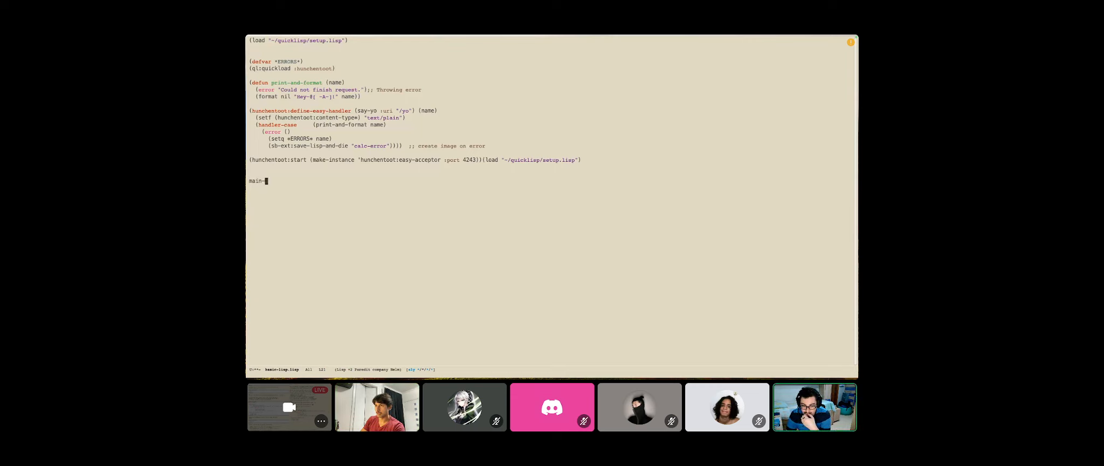
type("servr")
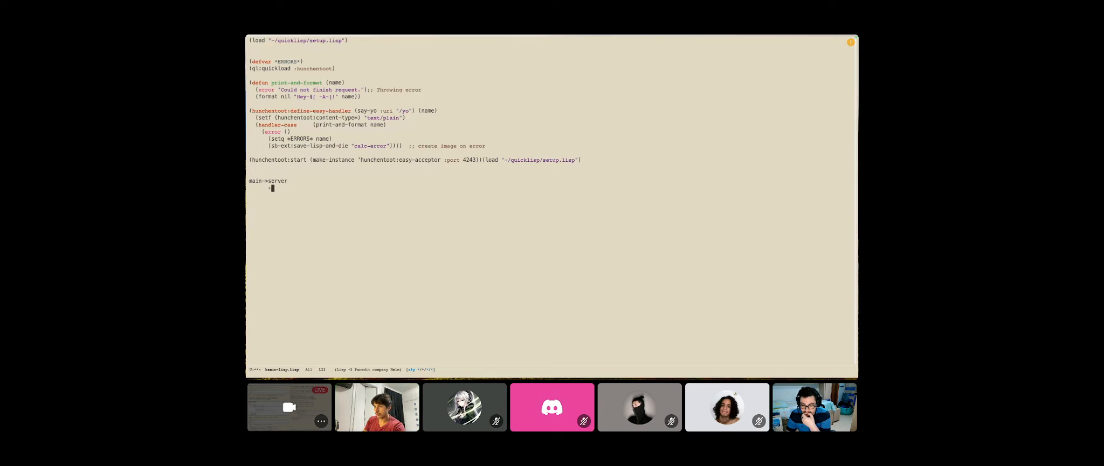
type("+----->worker")
type("|")
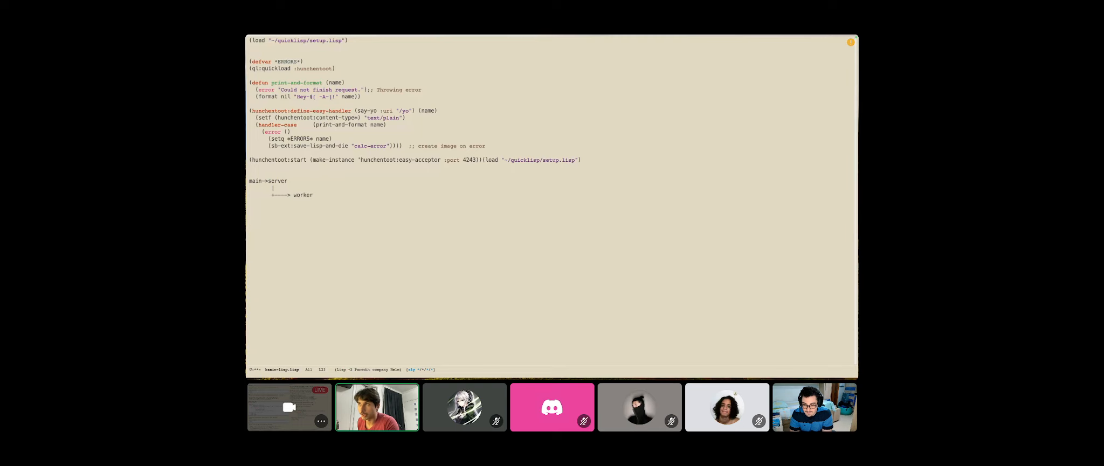
type("(")
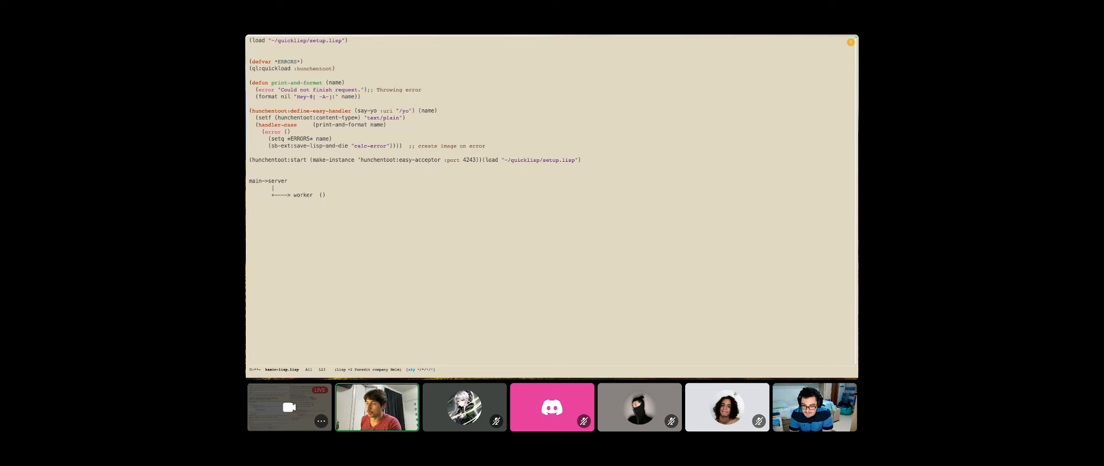
type("(save-lisp-ad)")
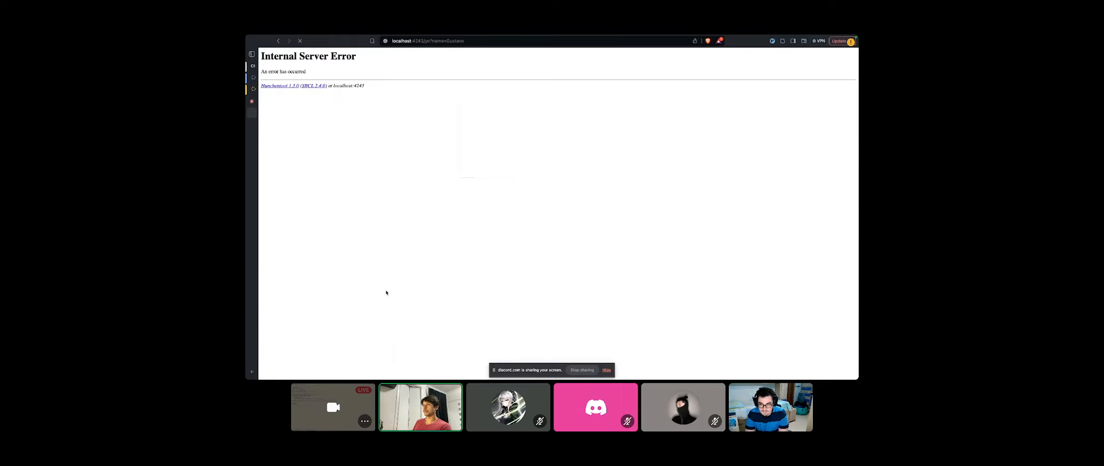
mouse_move(297, 196)
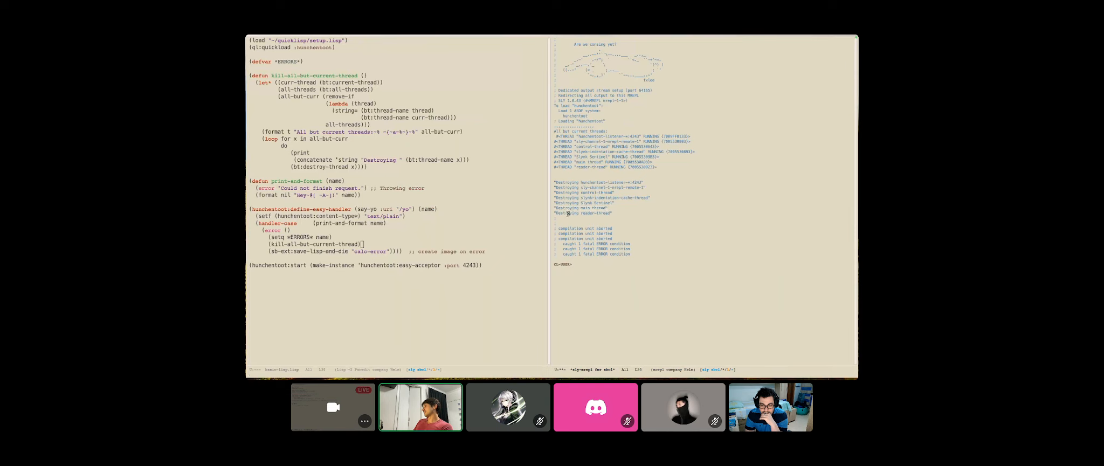
mouse_move(631, 210)
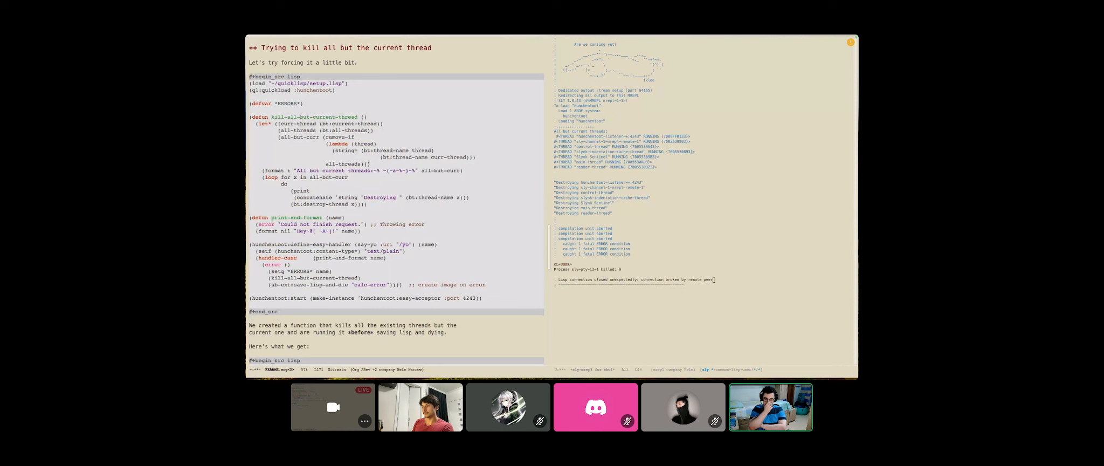
- Scroll the Org buffer down to the kill-all-but-current-thread example block
scroll("down", 3)
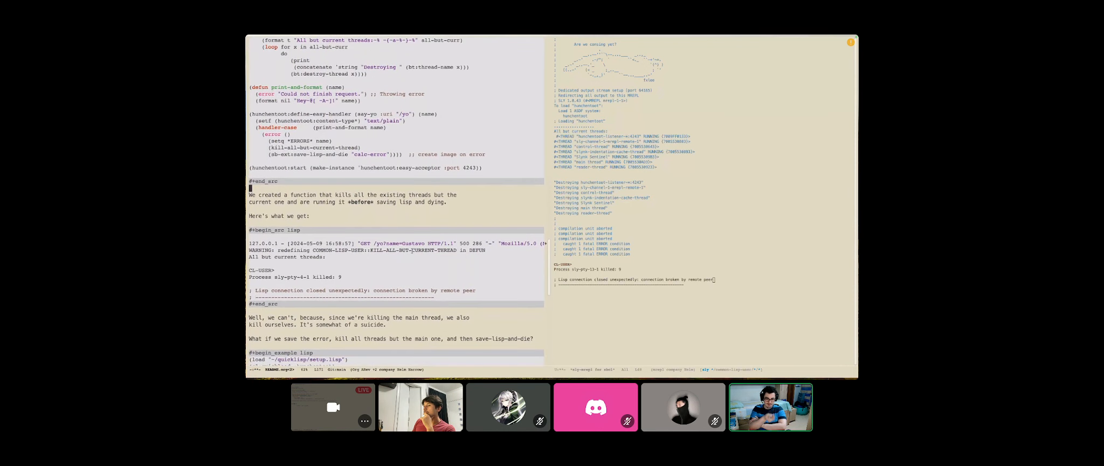
scroll("down", 3)
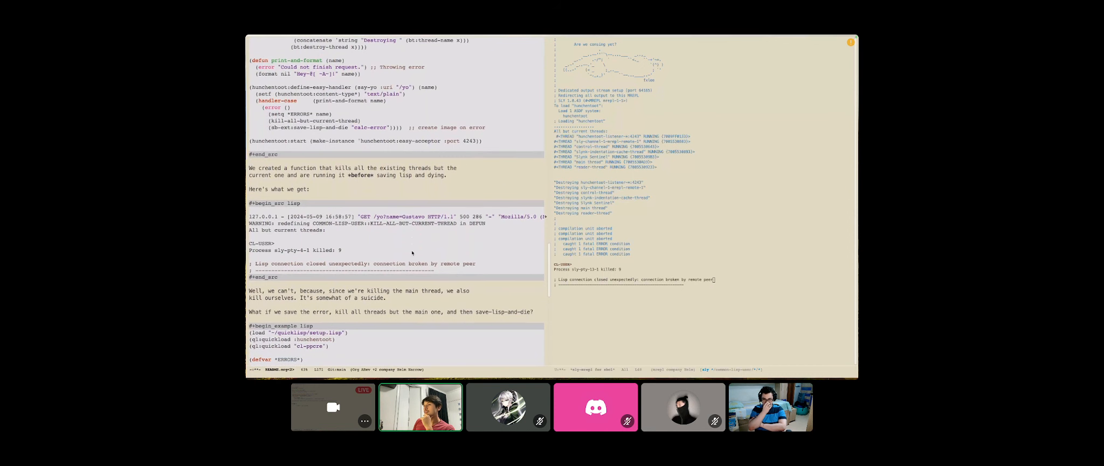
scroll("down", 3)
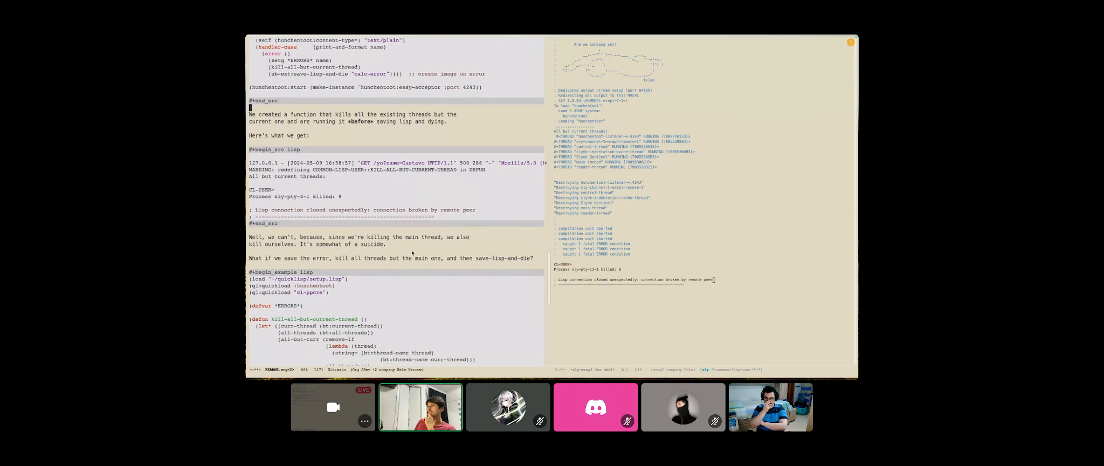
scroll("down", 3)
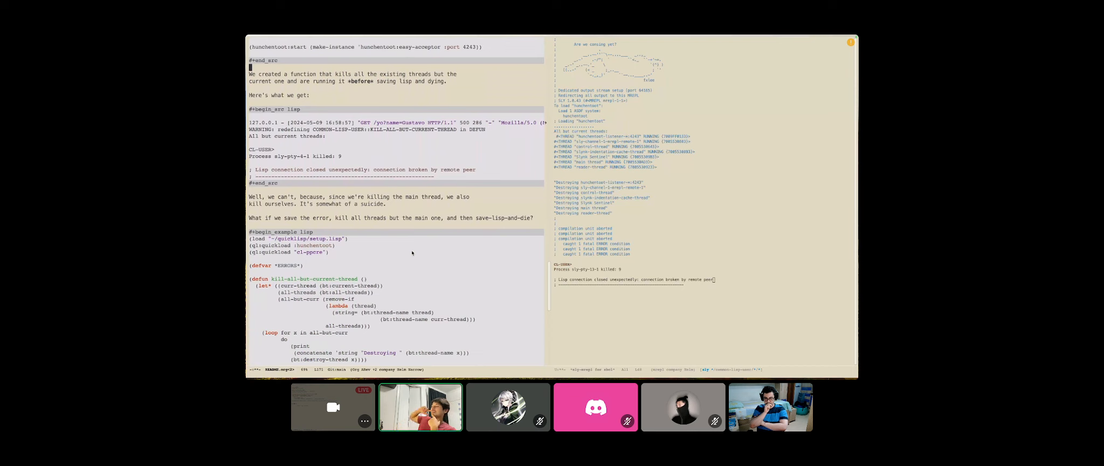
scroll("down", 3)
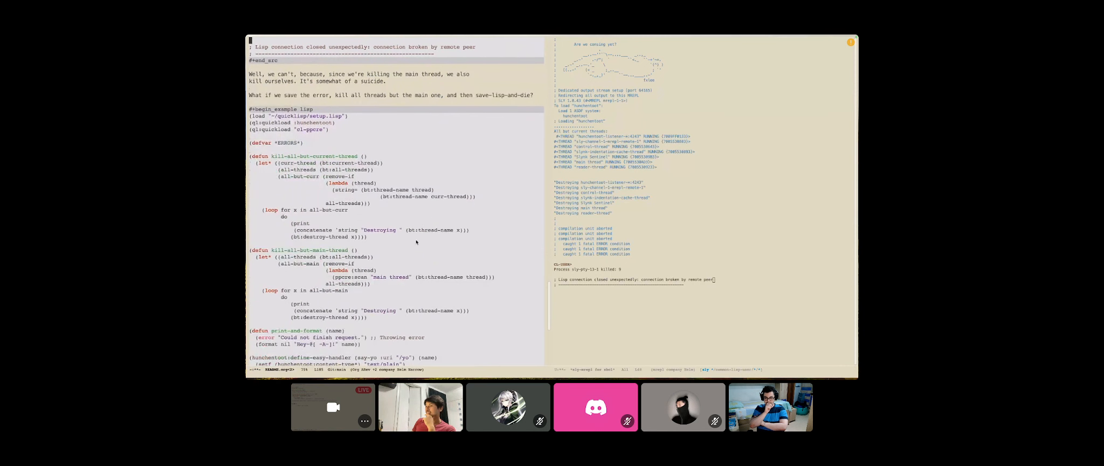
- Scroll down to the kill-all-but-main-thread results showing the cannot-destroy-thread backtrace
scroll("down", 3)
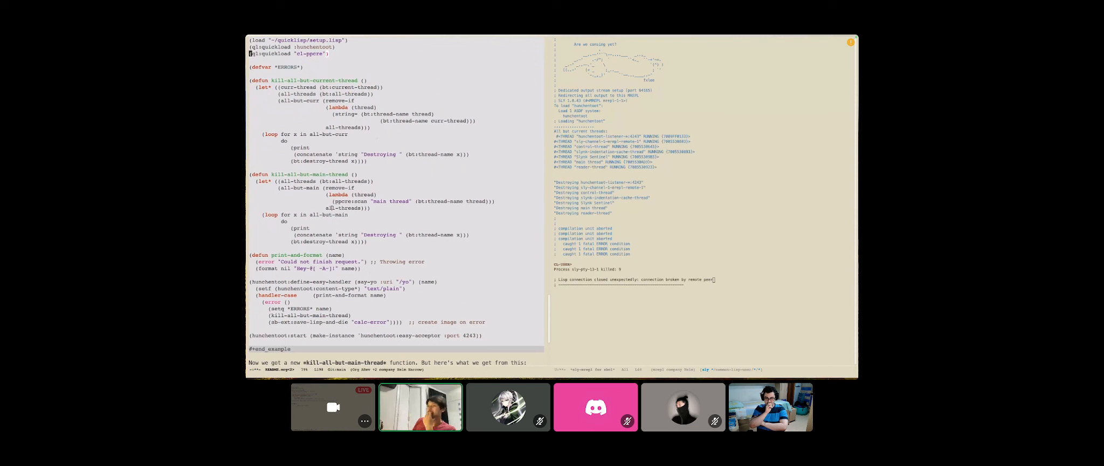
scroll("down", 3)
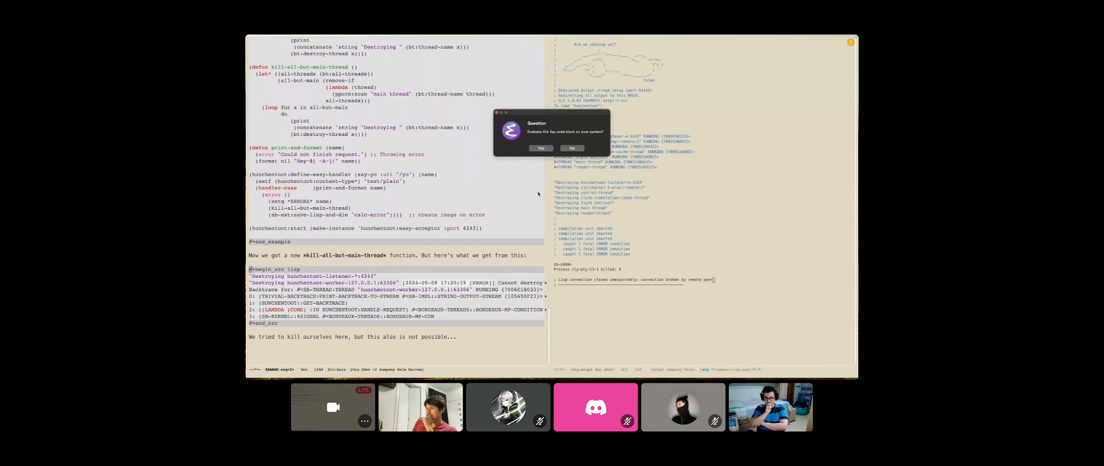
- Dismiss the Org Babel evaluation question dialog
left_click(540, 148)
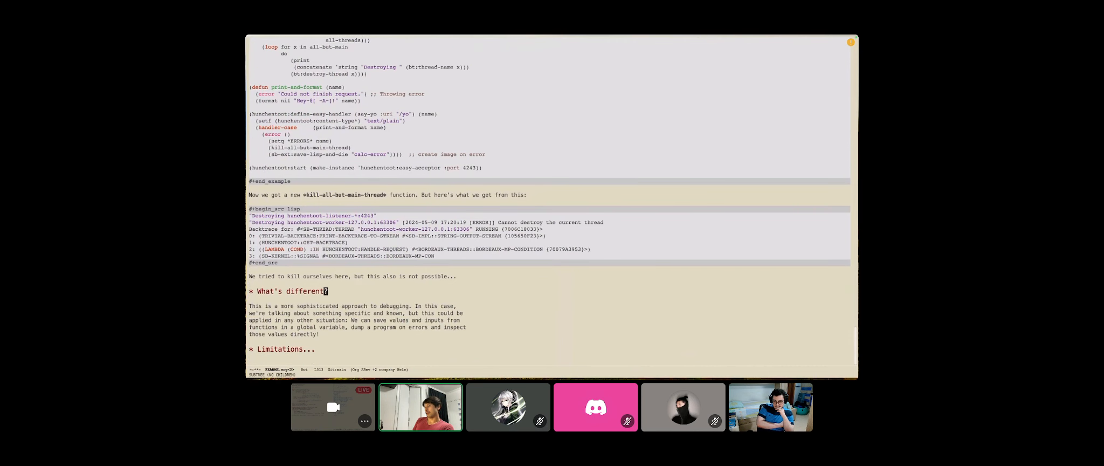
- Scroll down toward the Limitations heading below the What's different section
scroll("down", 3)
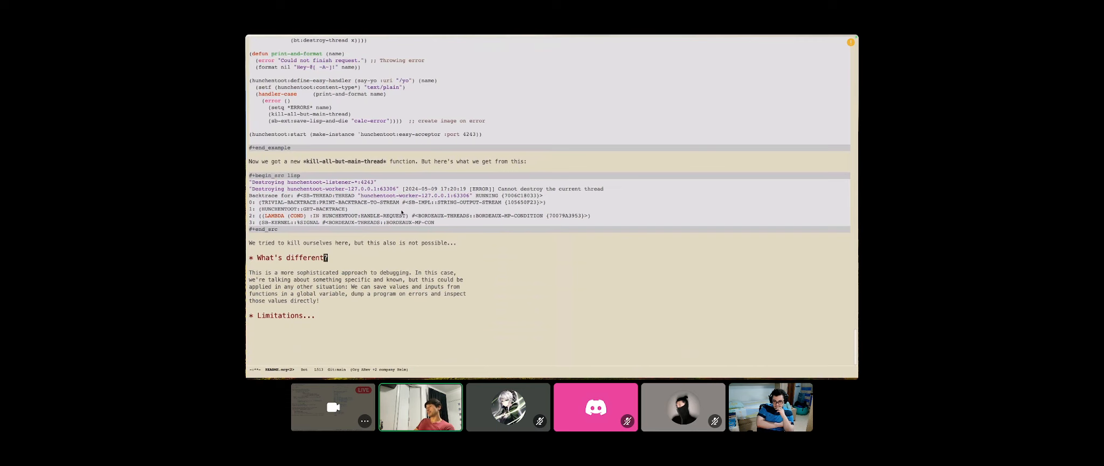
mouse_move(416, 264)
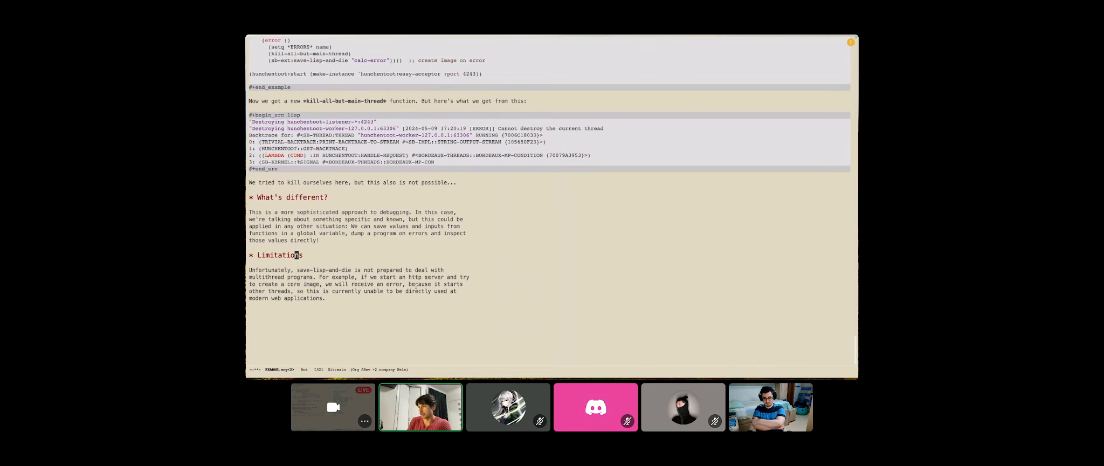
- Scroll the Org buffer near the kill-all-but-main-thread code and its error output
scroll("down", 3)
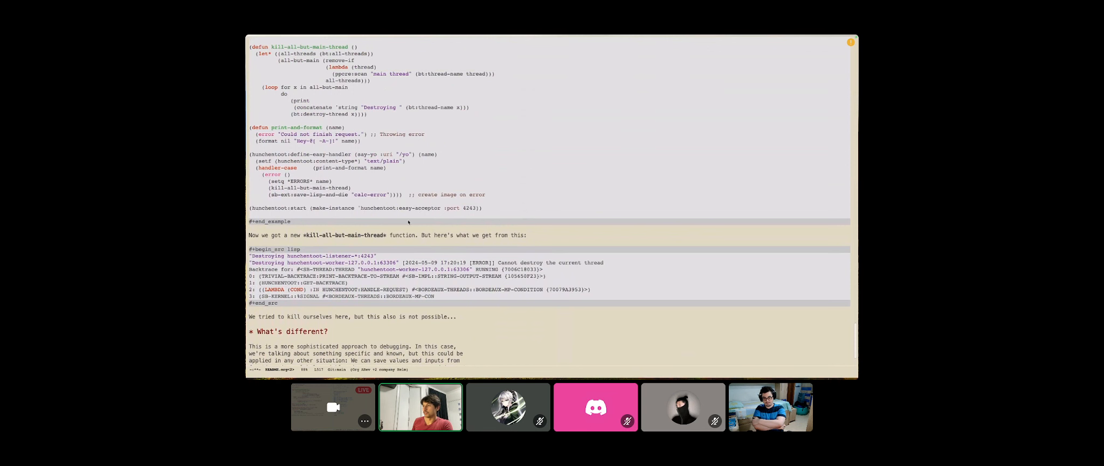
scroll("down", 3)
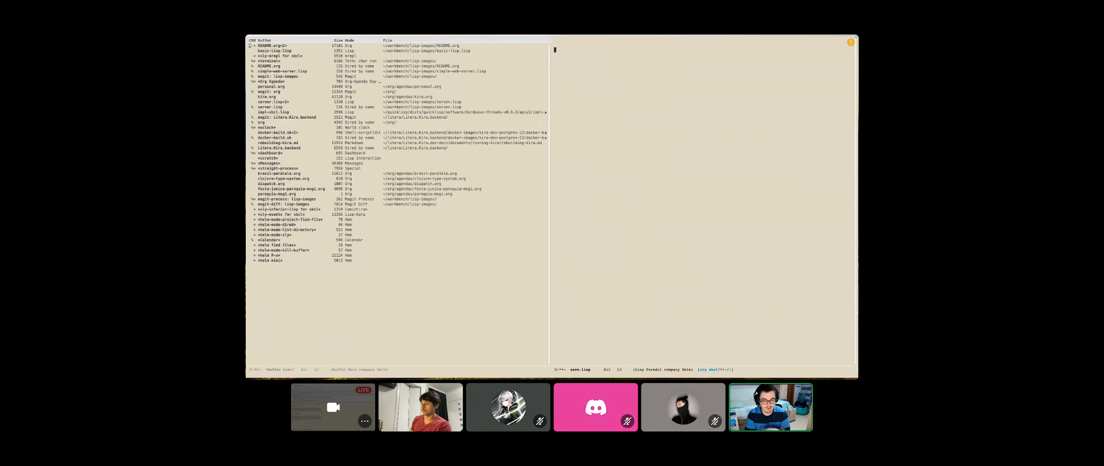
- Start kill-buffer with C-x k to choose an open buffer to close
key("C-x k")
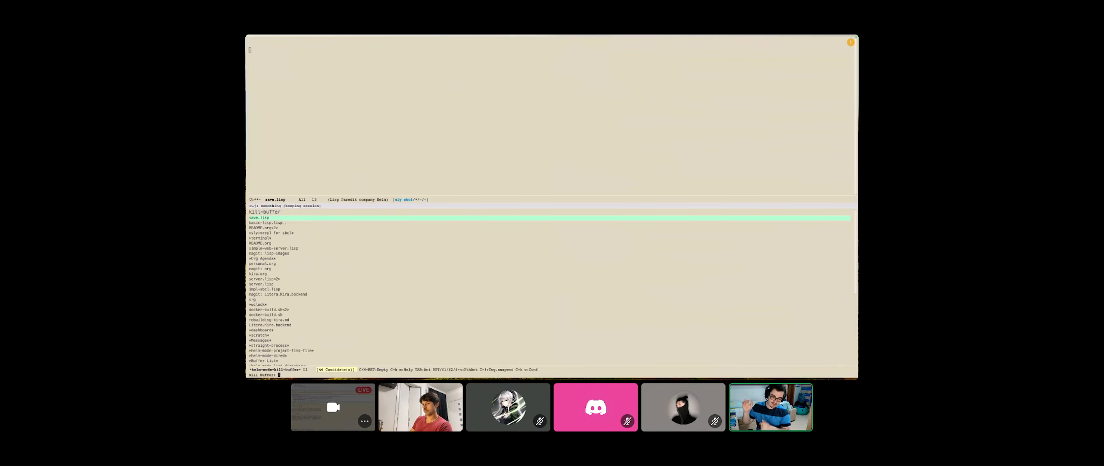